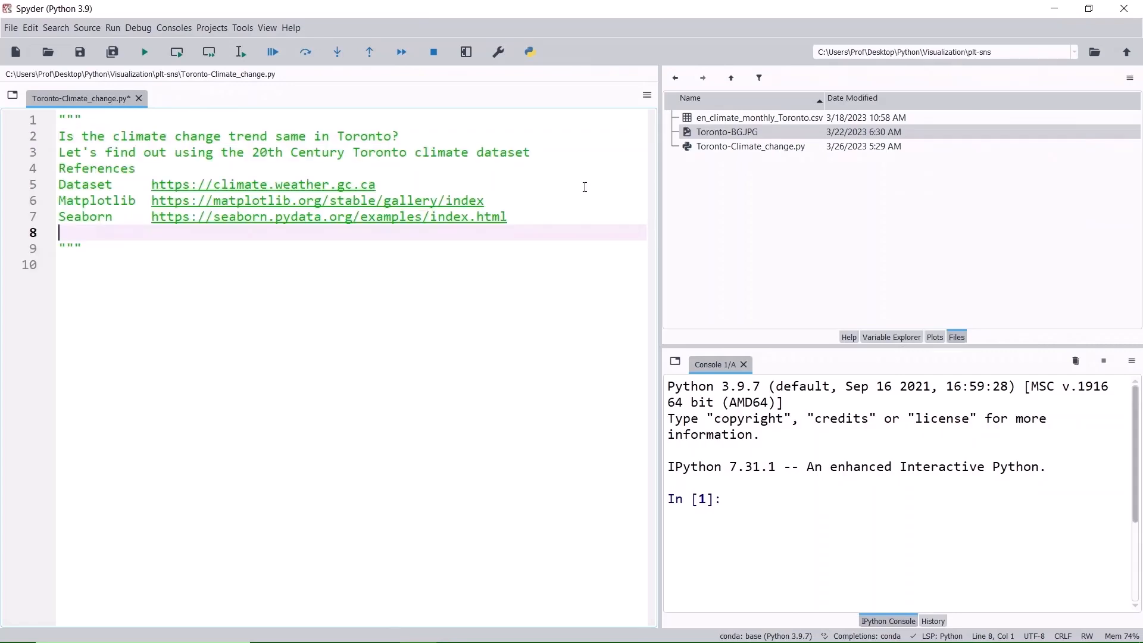
pyautogui.moveTo(563, 234)
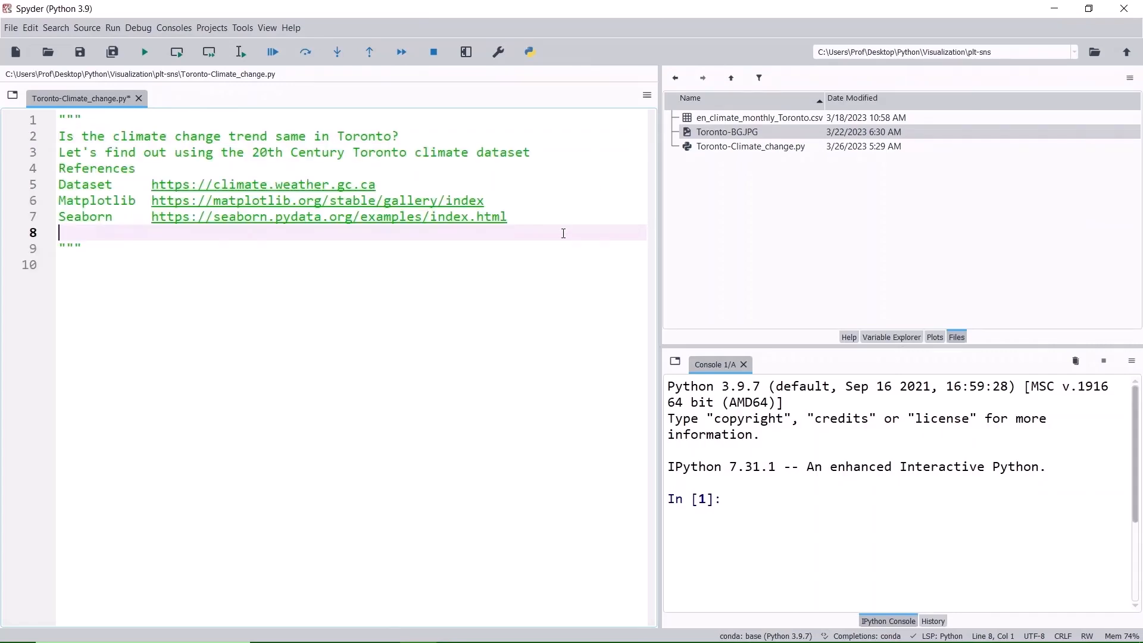
pyautogui.moveTo(586, 234)
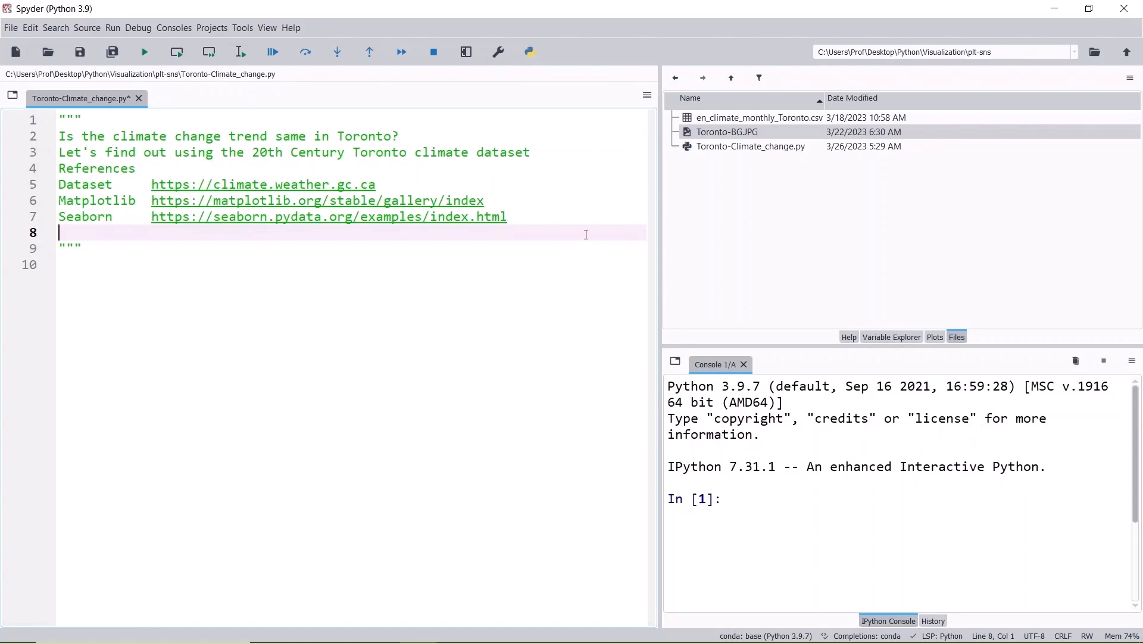
pyautogui.moveTo(67, 235)
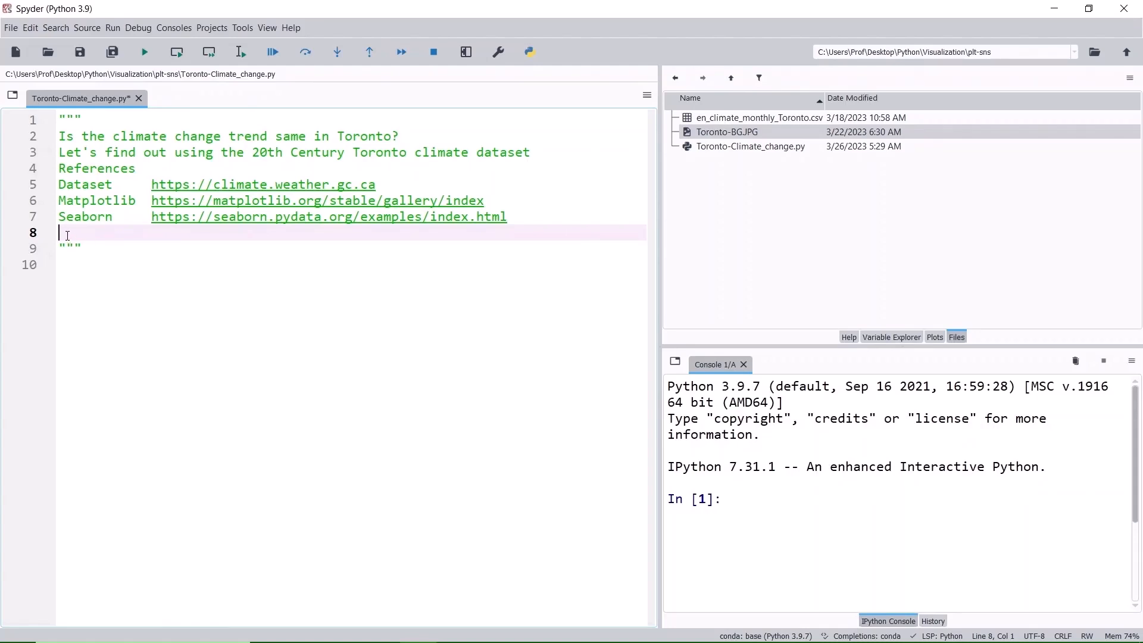
# Step: Add the '# Import libraries' and '# Create DataFrame' comment headers for the imports and CSV loading
pyautogui.write('# Import libraries')
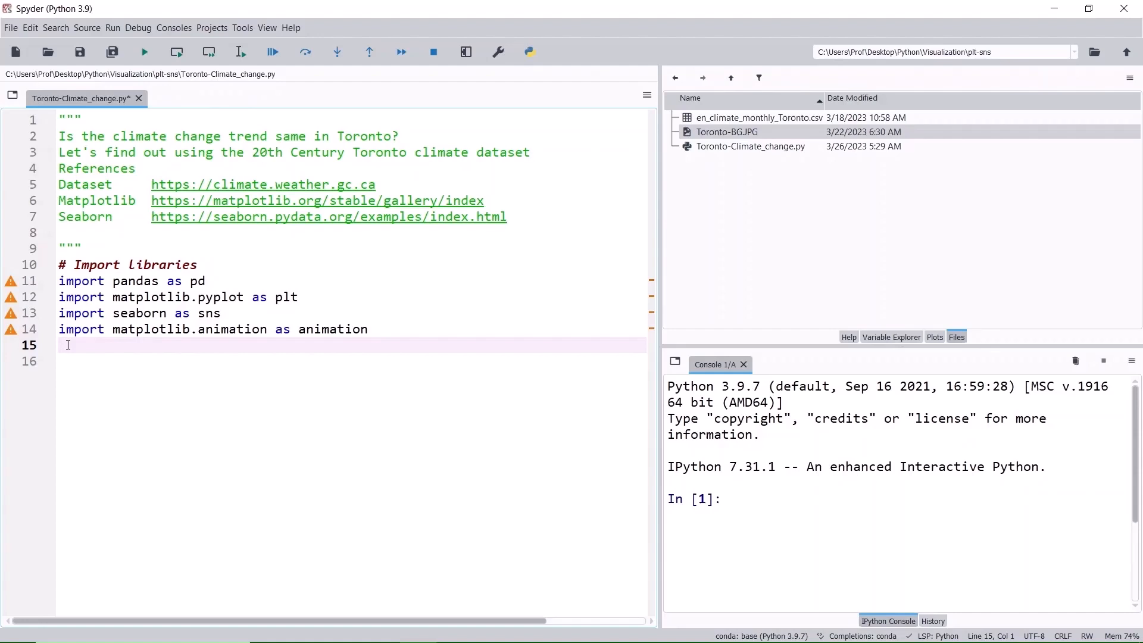
pyautogui.write('# Create DataFrame')
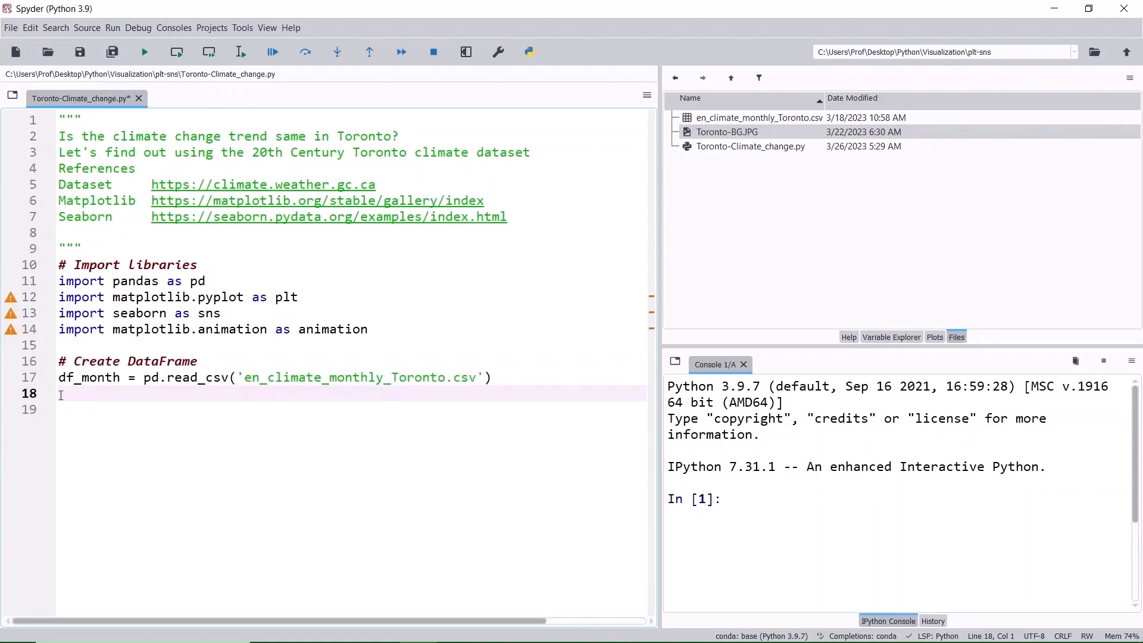
# Step: Run the script and inspect df_month's 1200 monthly rows in the Variable Explorer
pyautogui.click(891, 337)
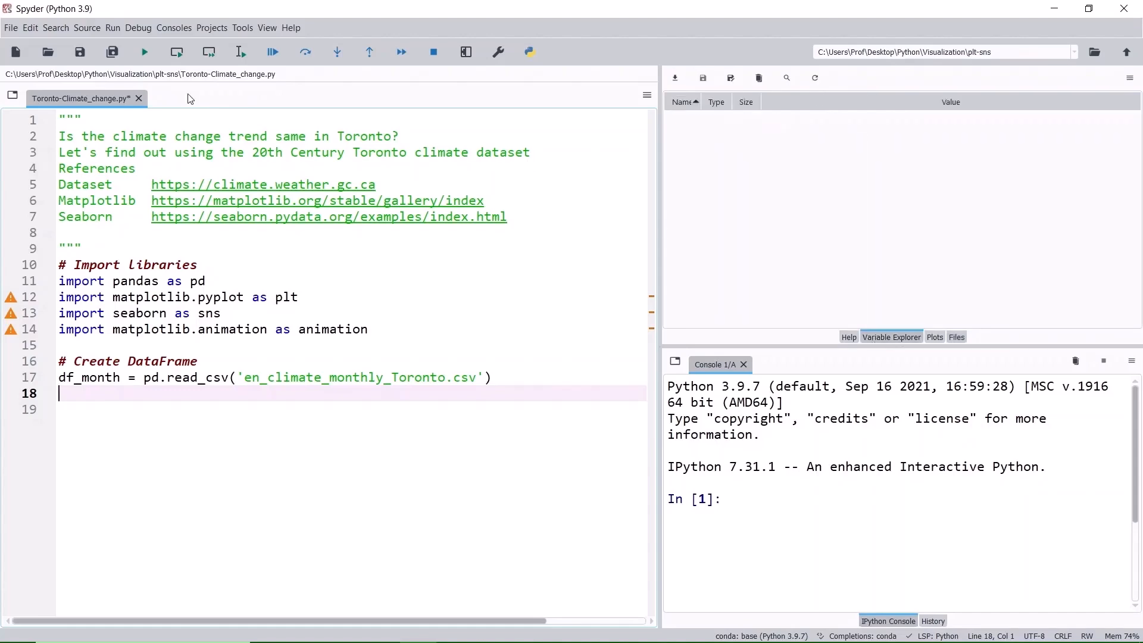
pyautogui.click(144, 51)
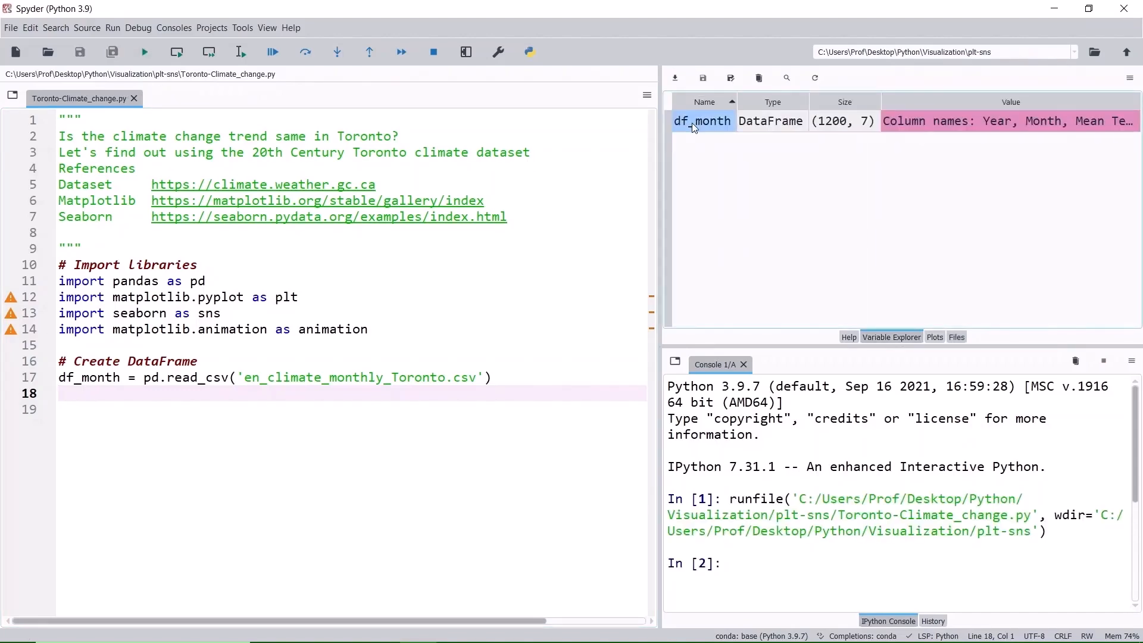
pyautogui.doubleClick(702, 121)
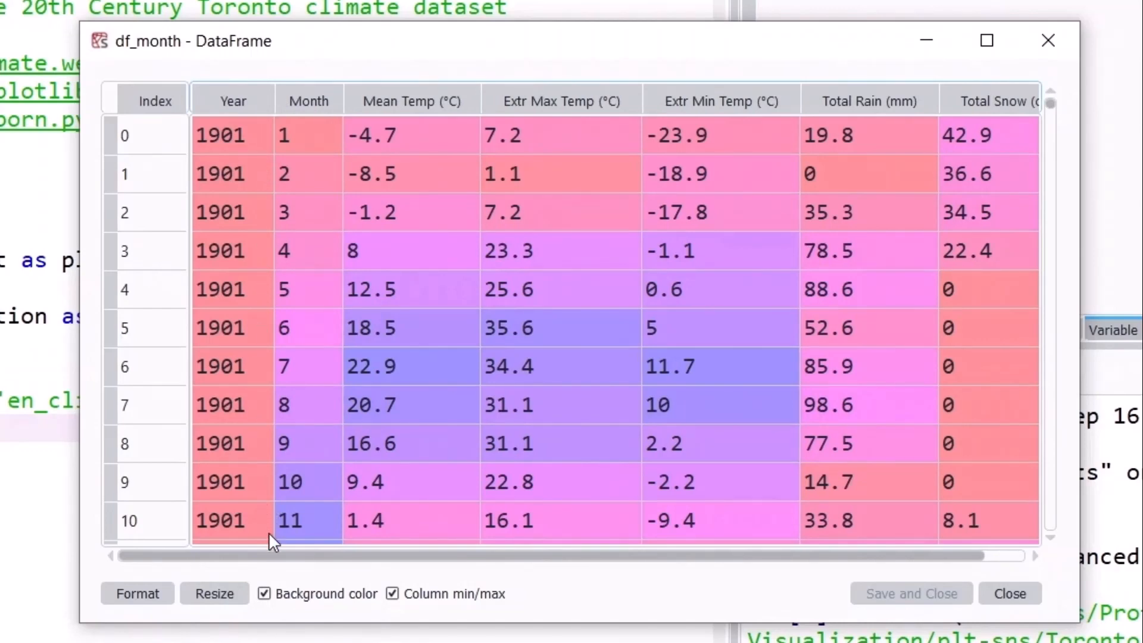
pyautogui.scroll(-3)
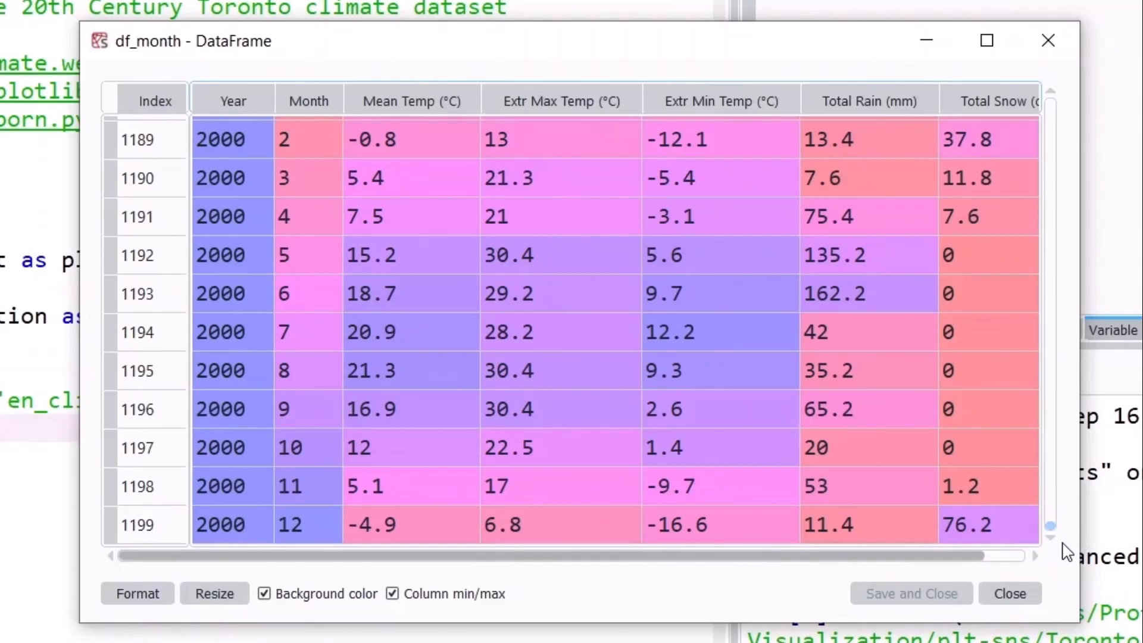
pyautogui.click(1010, 593)
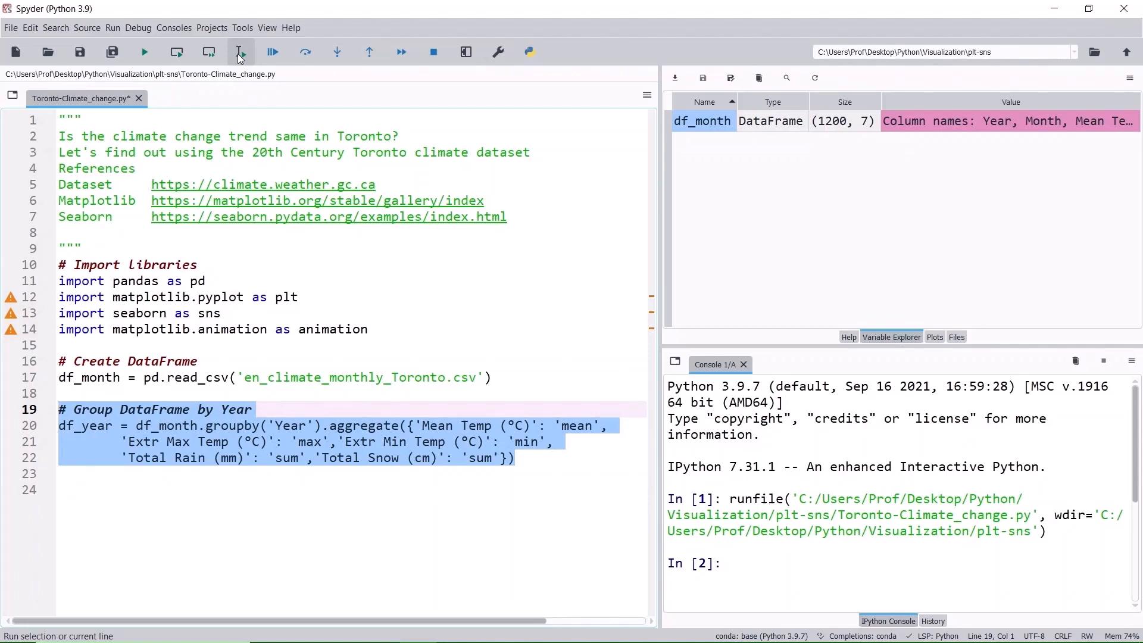
# Step: Run the year-grouping code, inspect df_year, and add the Celsius-to-Fahrenheit conversion comment
pyautogui.click(239, 51)
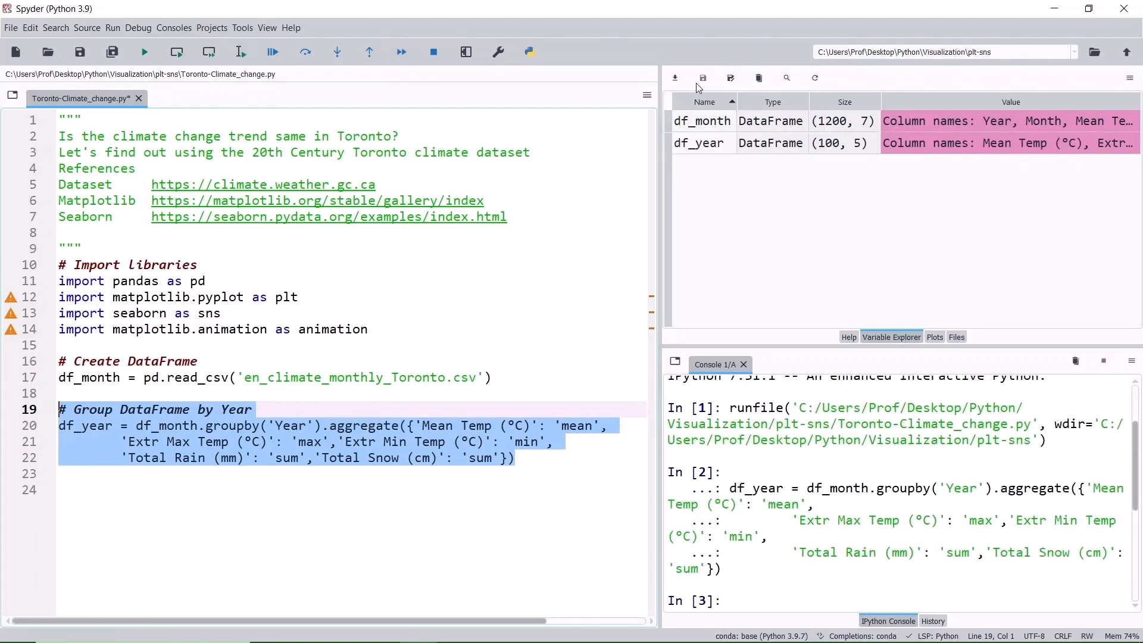
pyautogui.moveTo(710, 144)
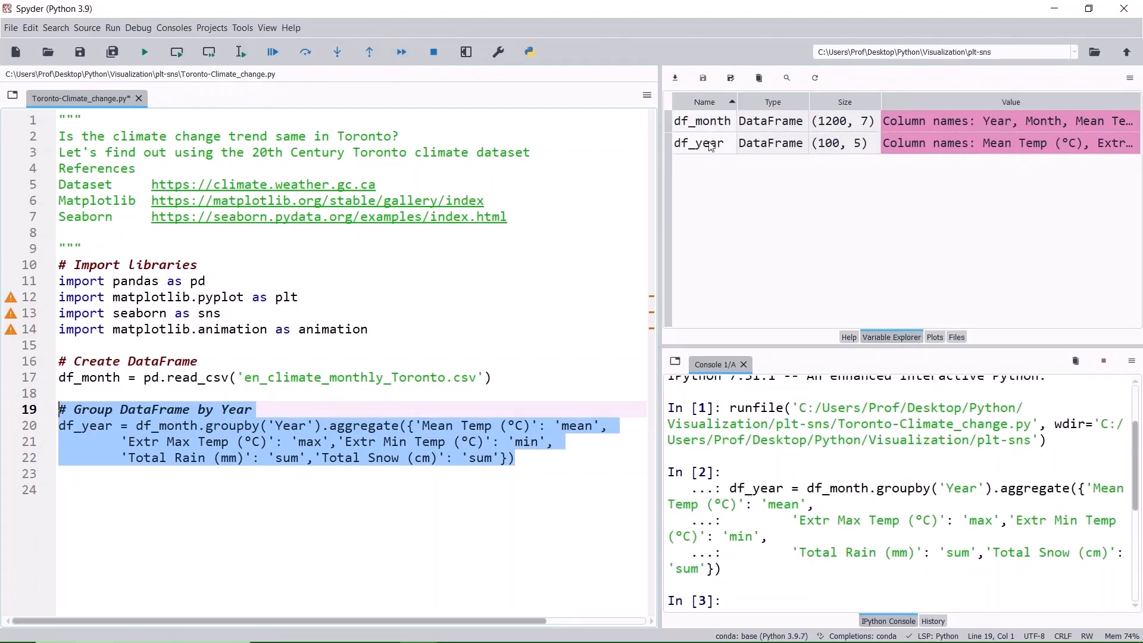
pyautogui.doubleClick(698, 143)
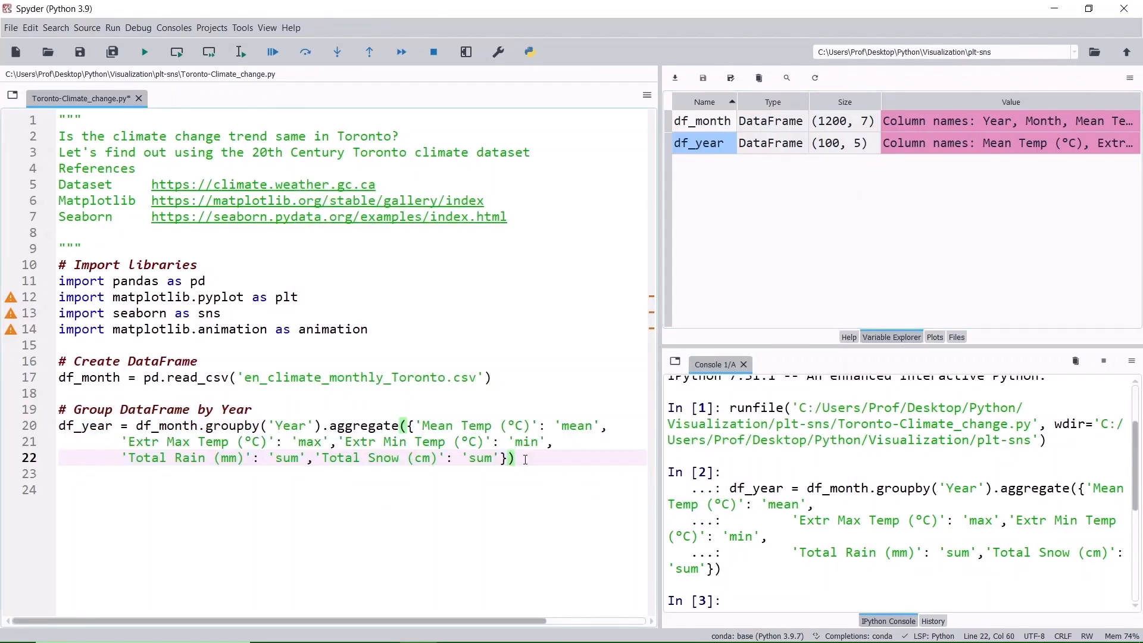
pyautogui.press('enter')
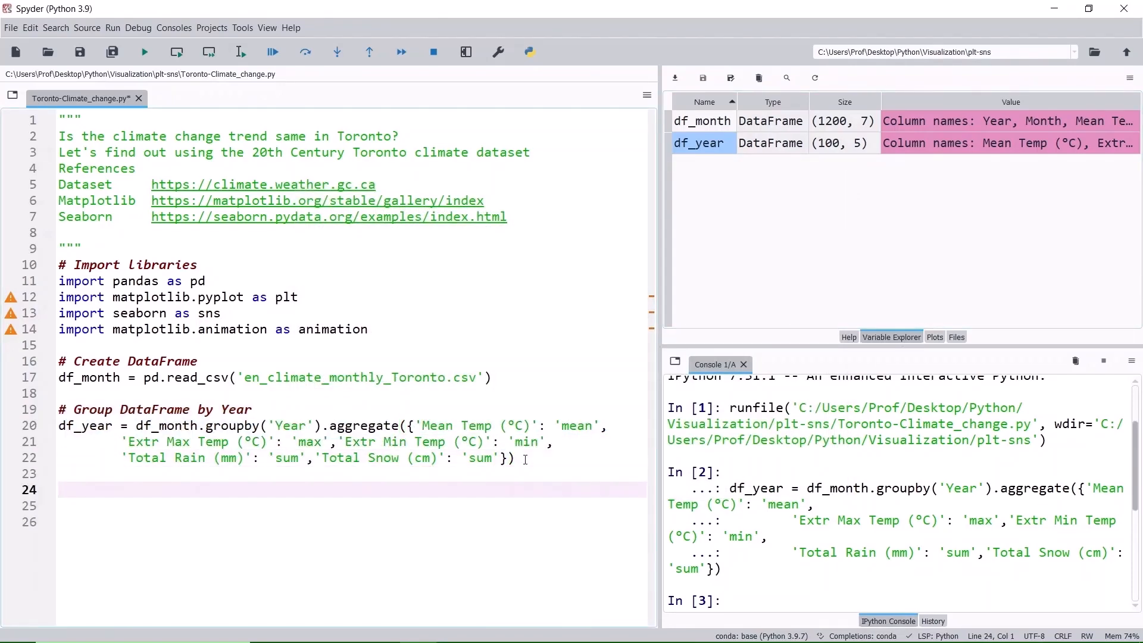
pyautogui.write('# Convert the Mean Temp from Celsius to Fahrenheit')
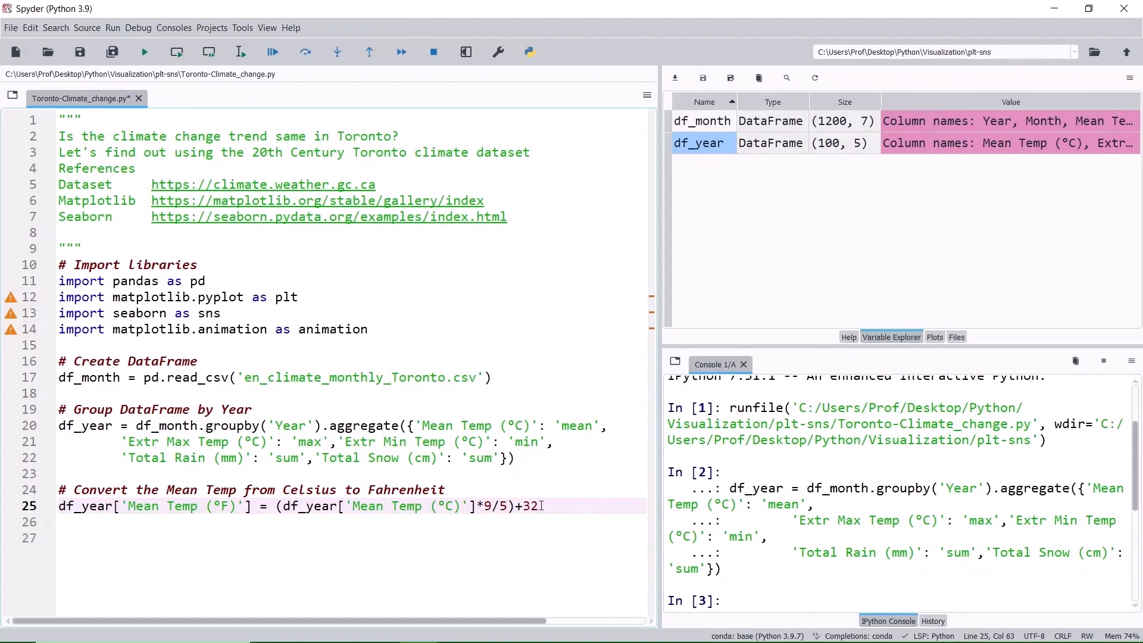
# Step: Run the Fahrenheit conversion and verify the new Mean Temp (°F) column in df_year
pyautogui.click(239, 51)
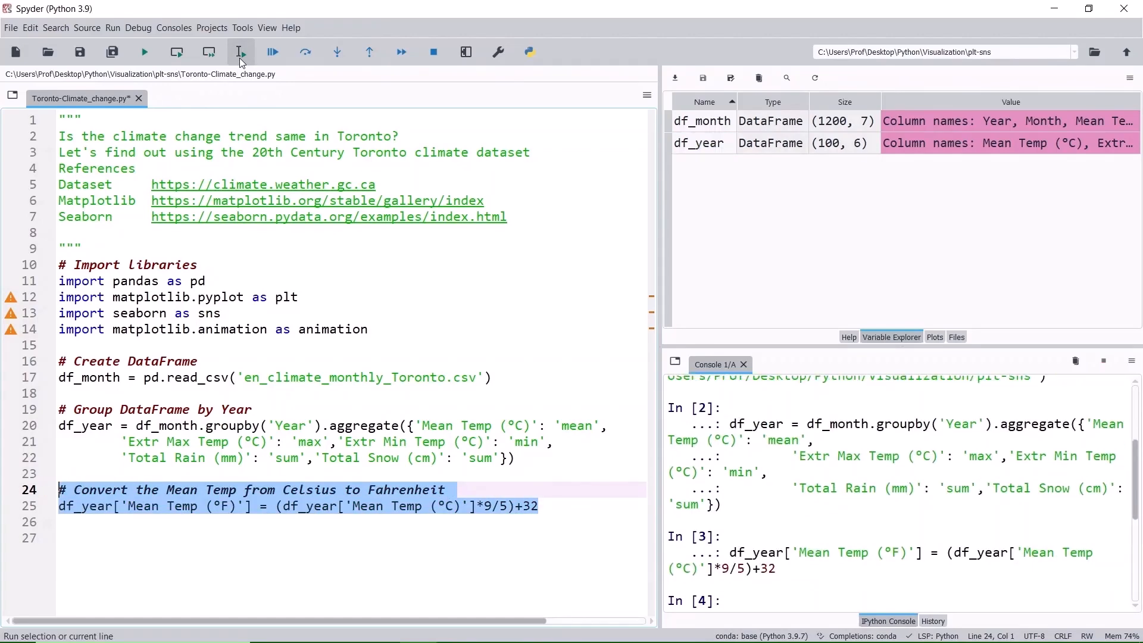
pyautogui.doubleClick(702, 142)
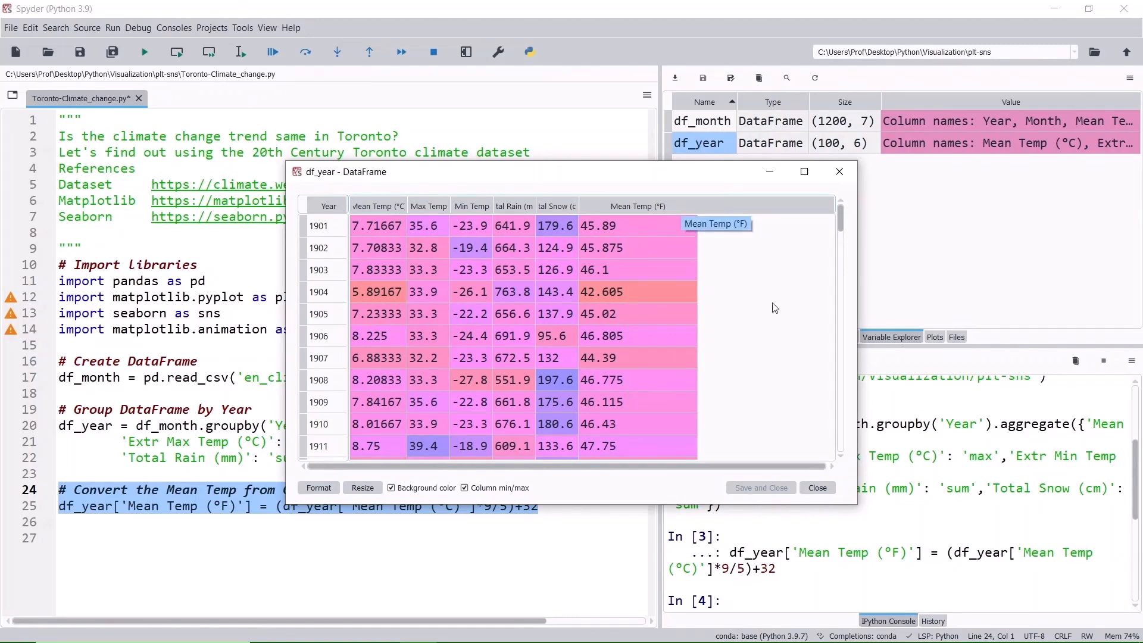
pyautogui.click(817, 487)
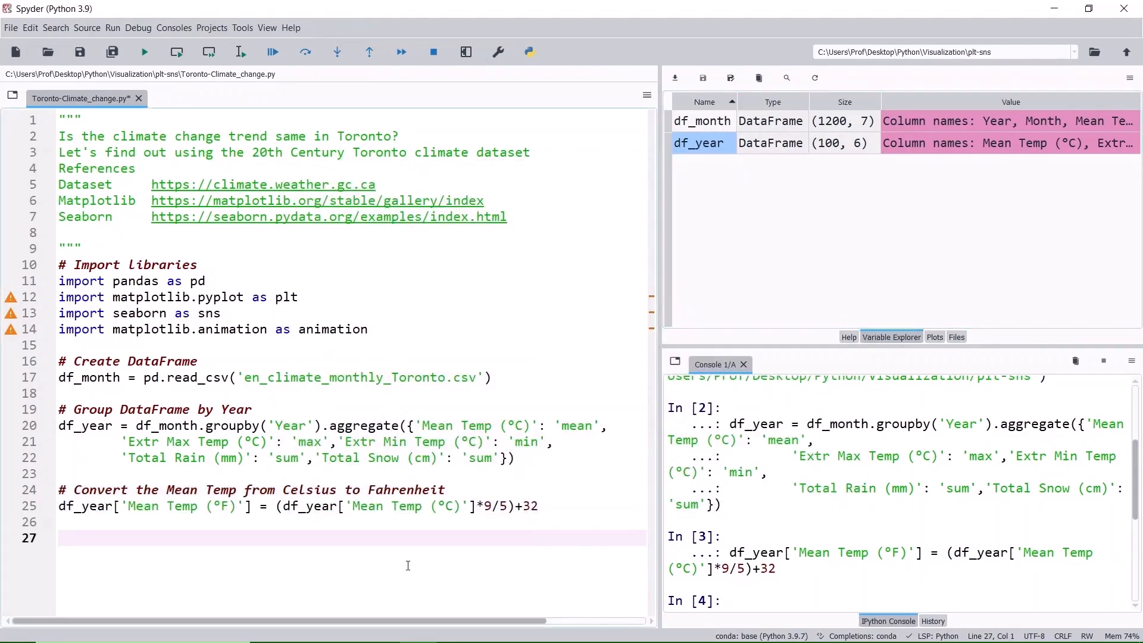
pyautogui.click(239, 51)
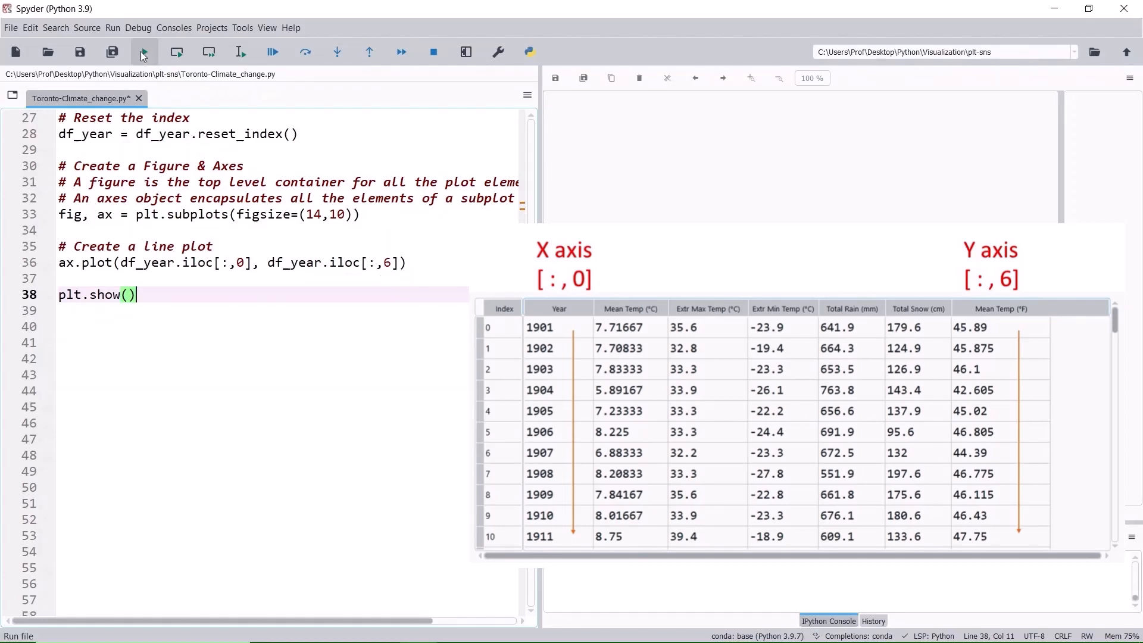
# Step: Run the whole script to render the yearly mean Fahrenheit temperature line chart
pyautogui.click(144, 51)
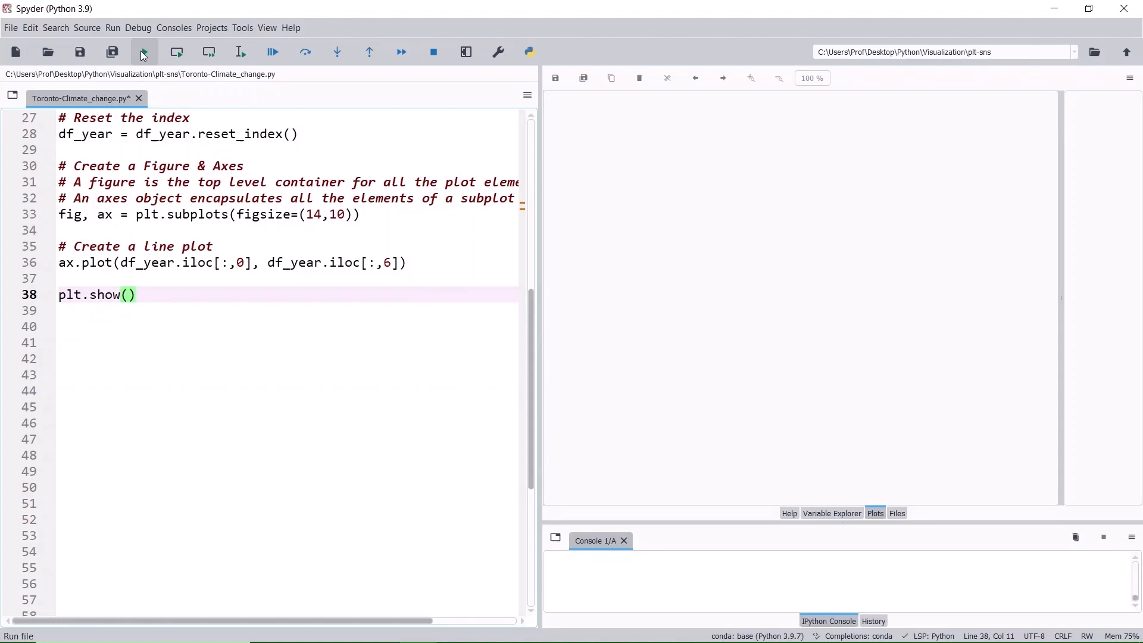
pyautogui.click(144, 51)
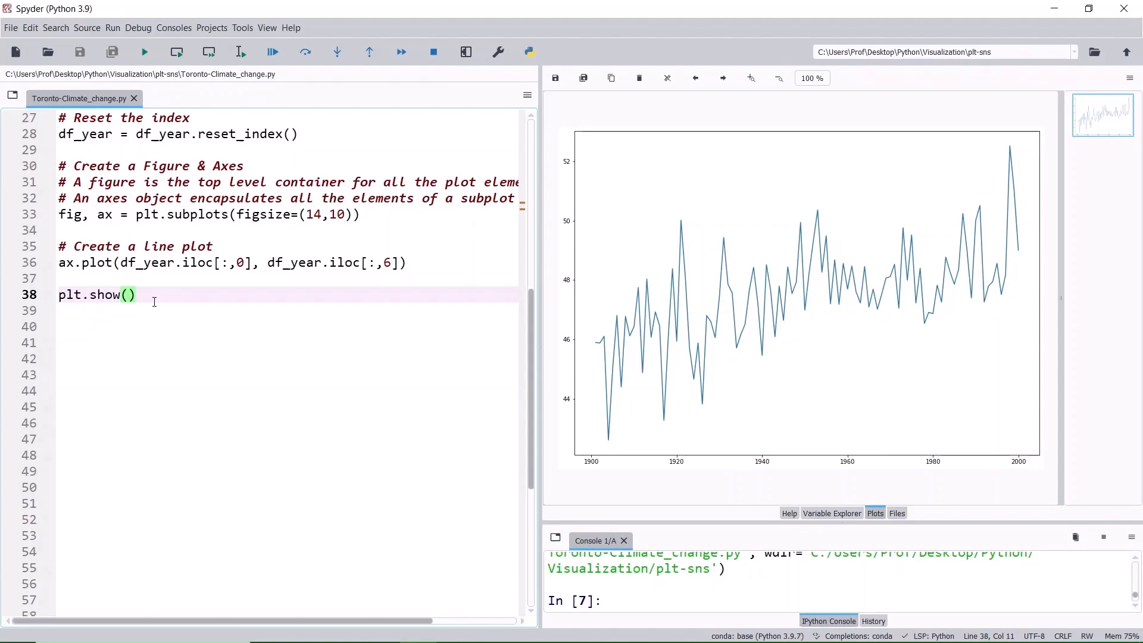
# Step: Add color='w' and lw = 3 to the ax.plot call for a thick white line
pyautogui.press('enter')
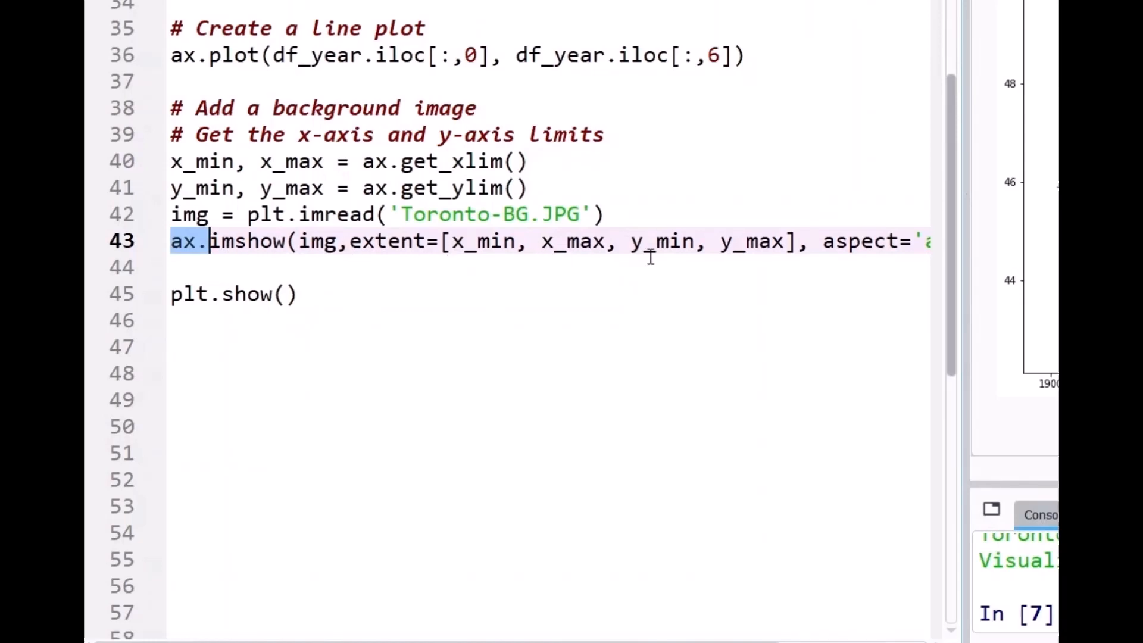
pyautogui.moveTo(964, 323)
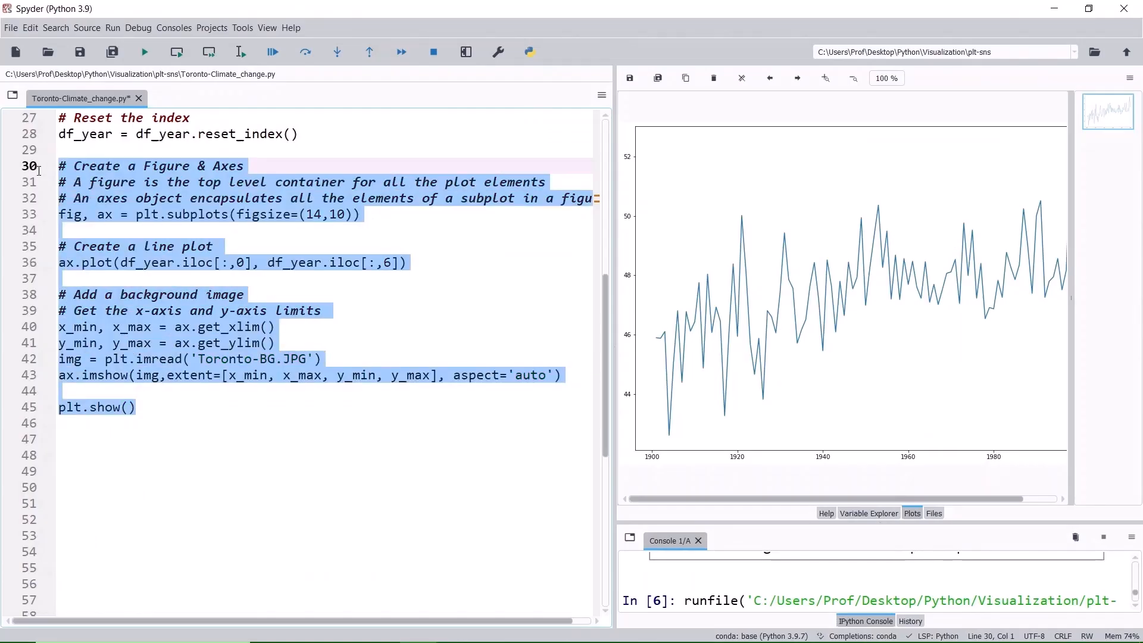
pyautogui.click(144, 51)
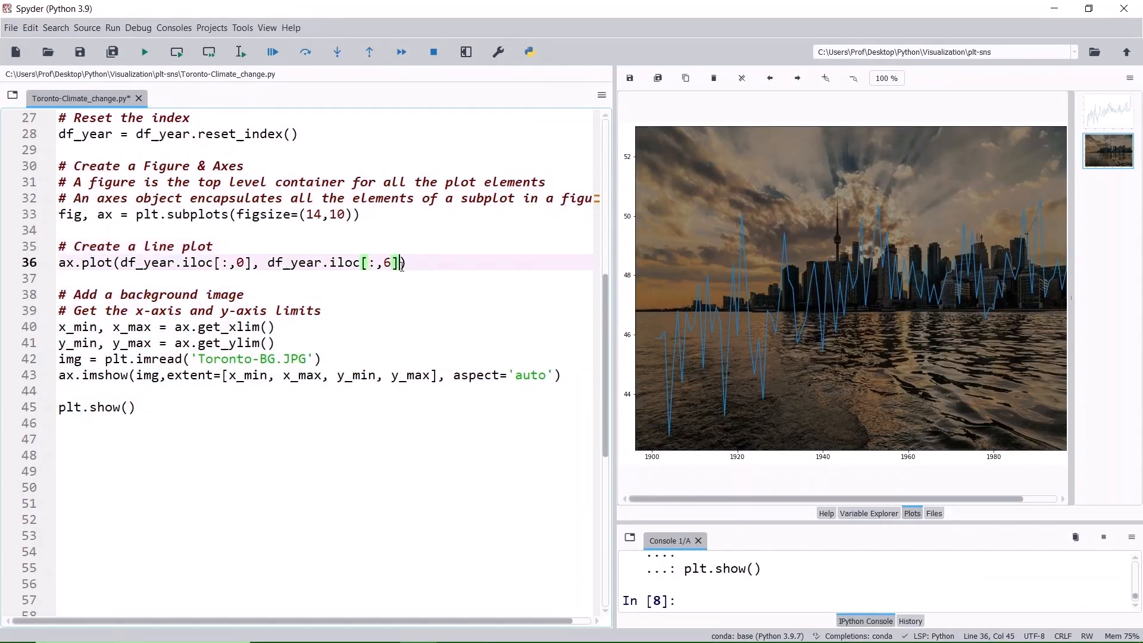
pyautogui.write(',color')
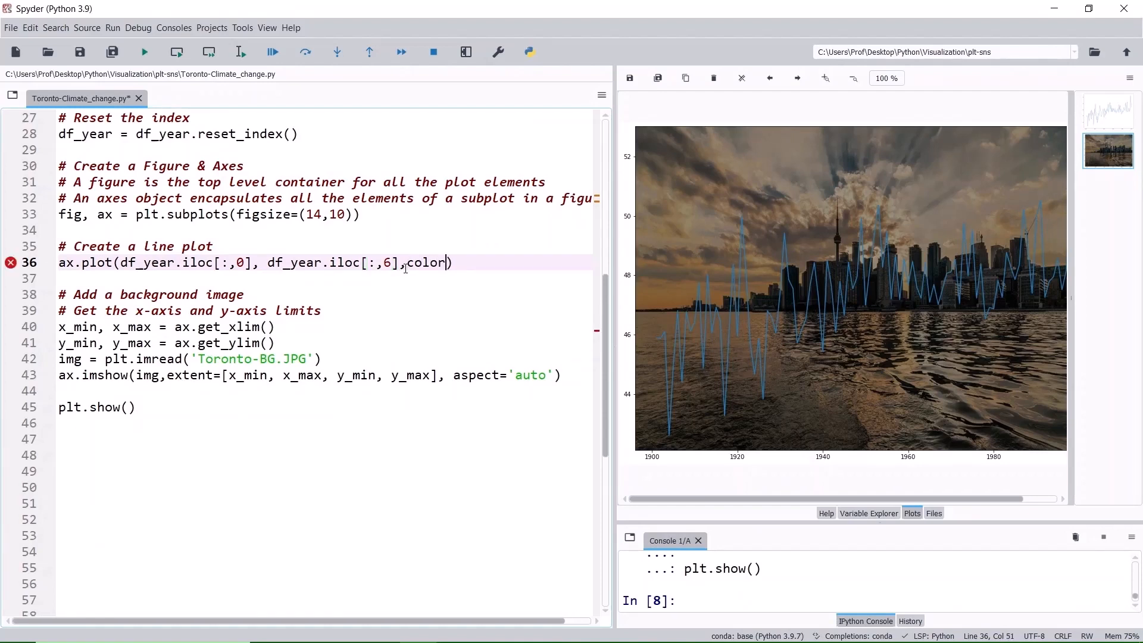
pyautogui.write("='w',")
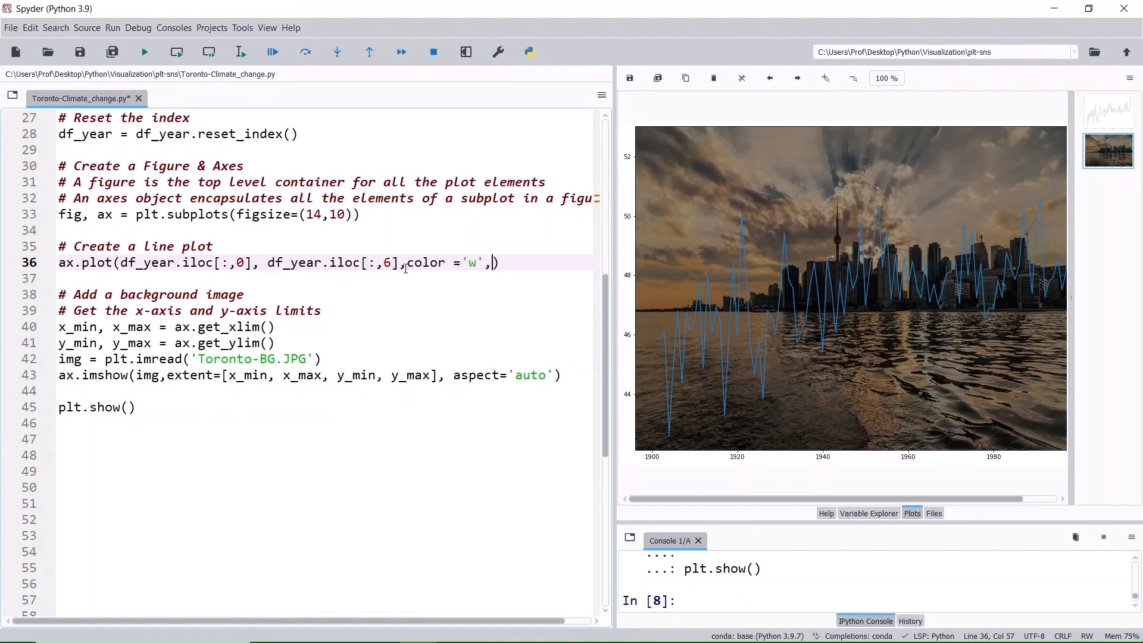
pyautogui.write('lw = 3')
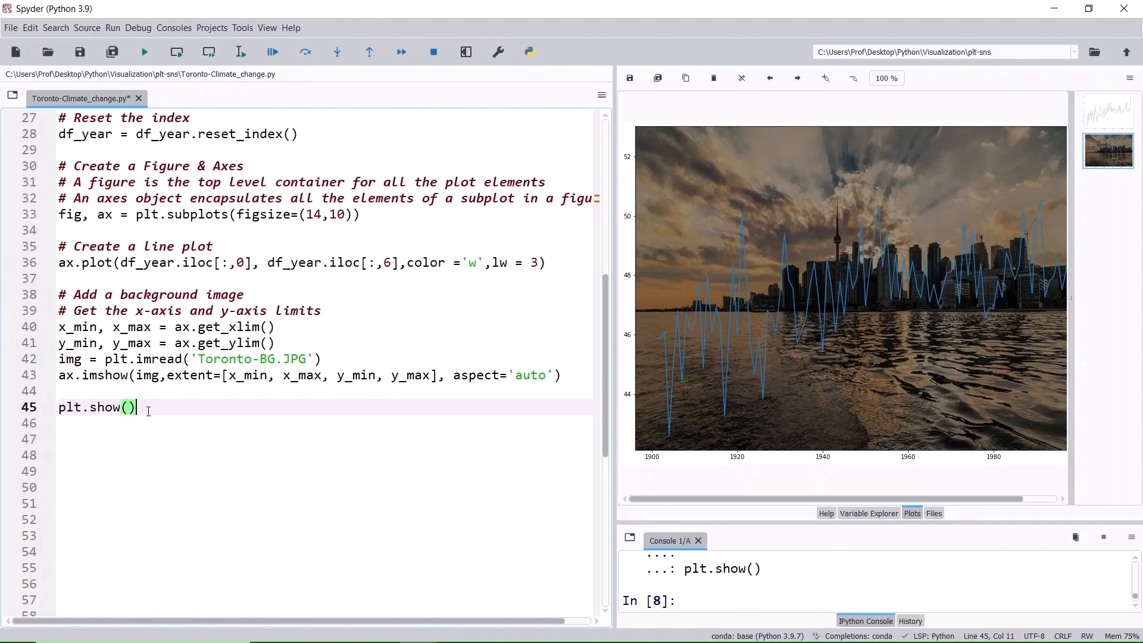
pyautogui.click(239, 51)
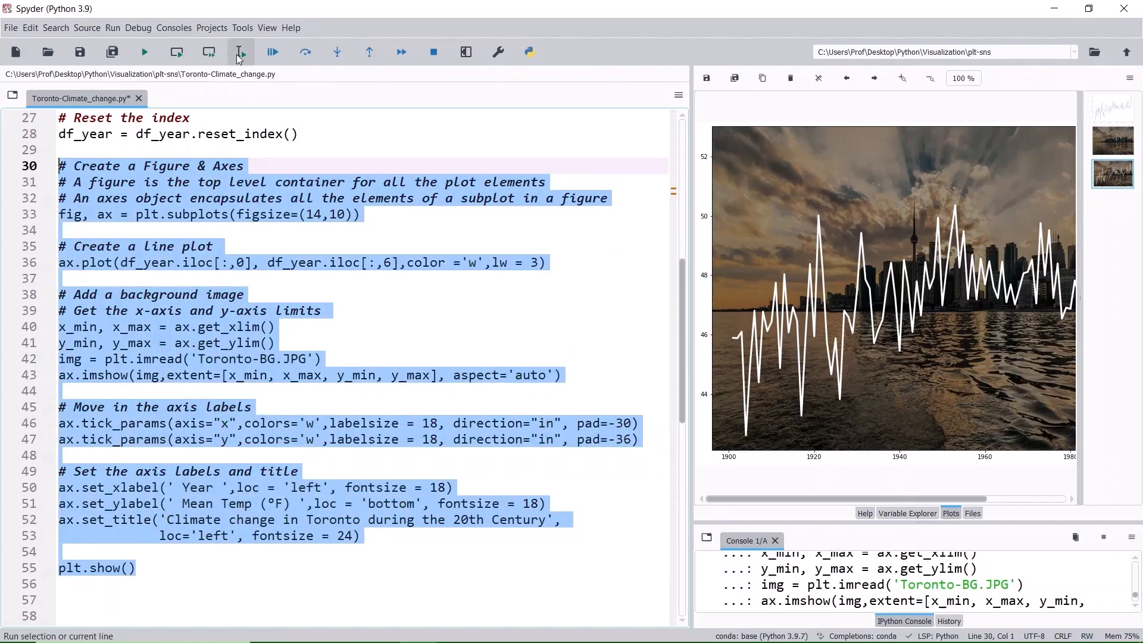
# Step: Run the selected styling code and adjust a tick parameter to -6
pyautogui.click(239, 51)
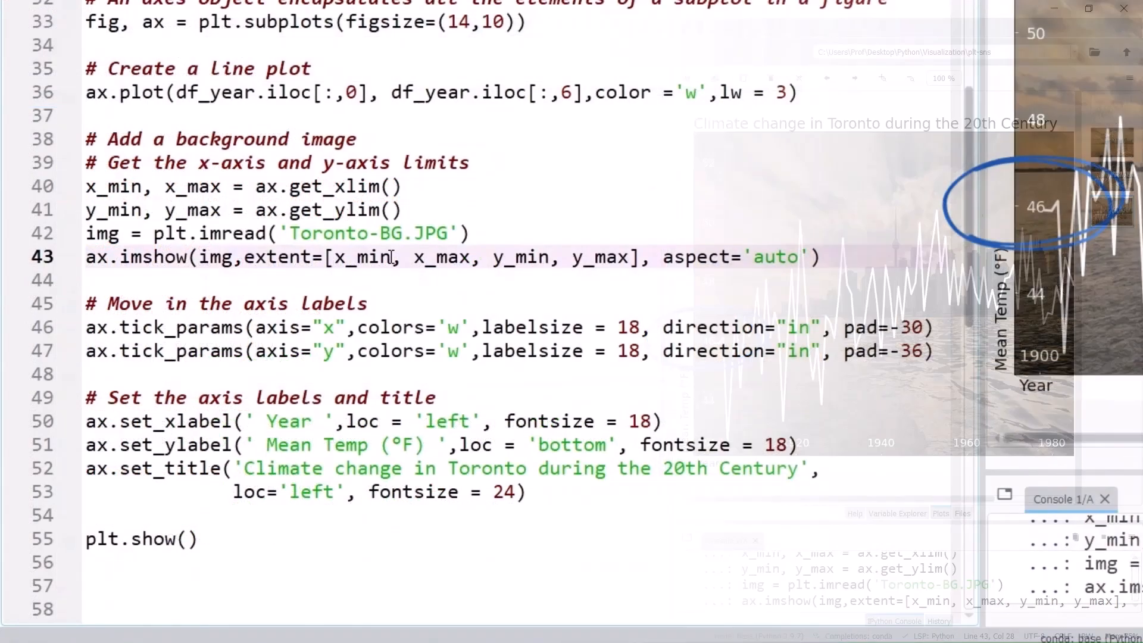
pyautogui.write('-6')
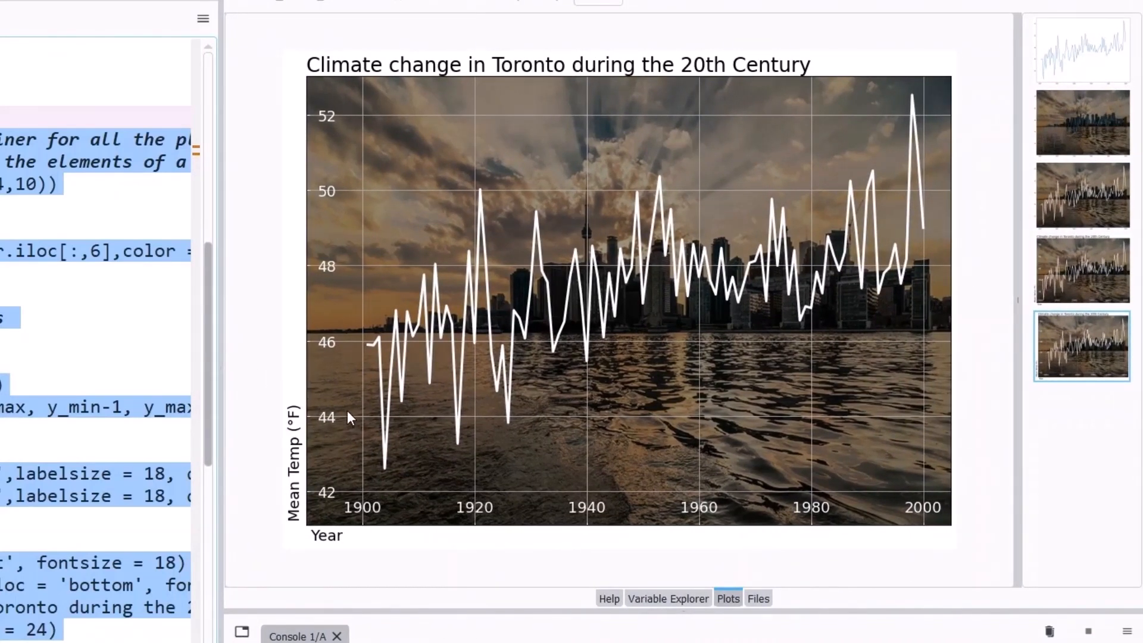
pyautogui.moveTo(372, 385)
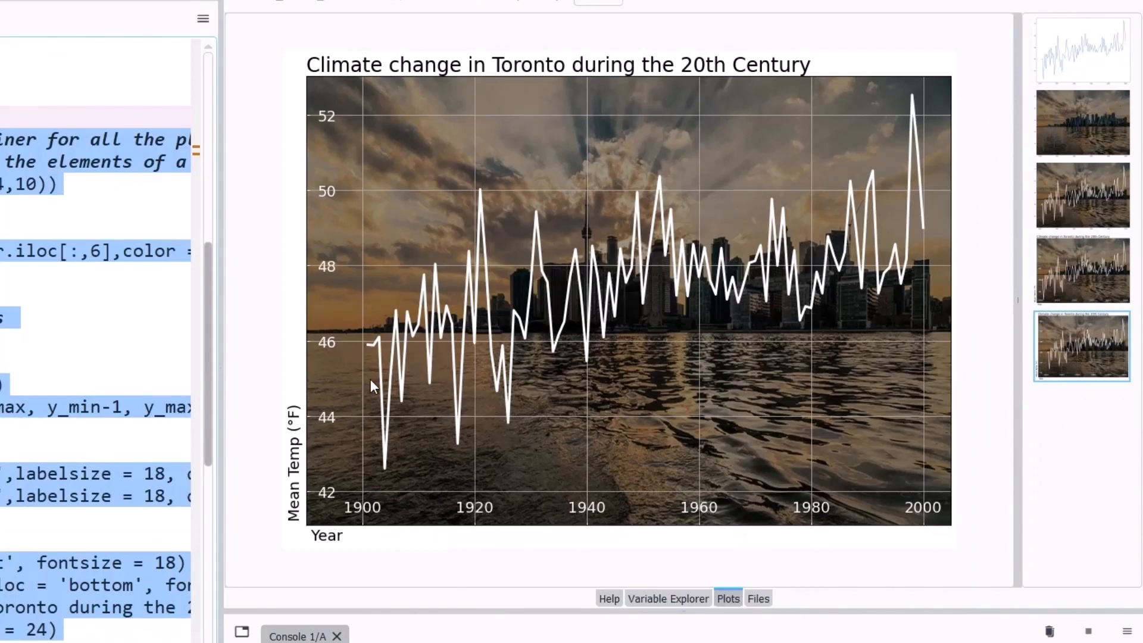
pyautogui.moveTo(358, 385)
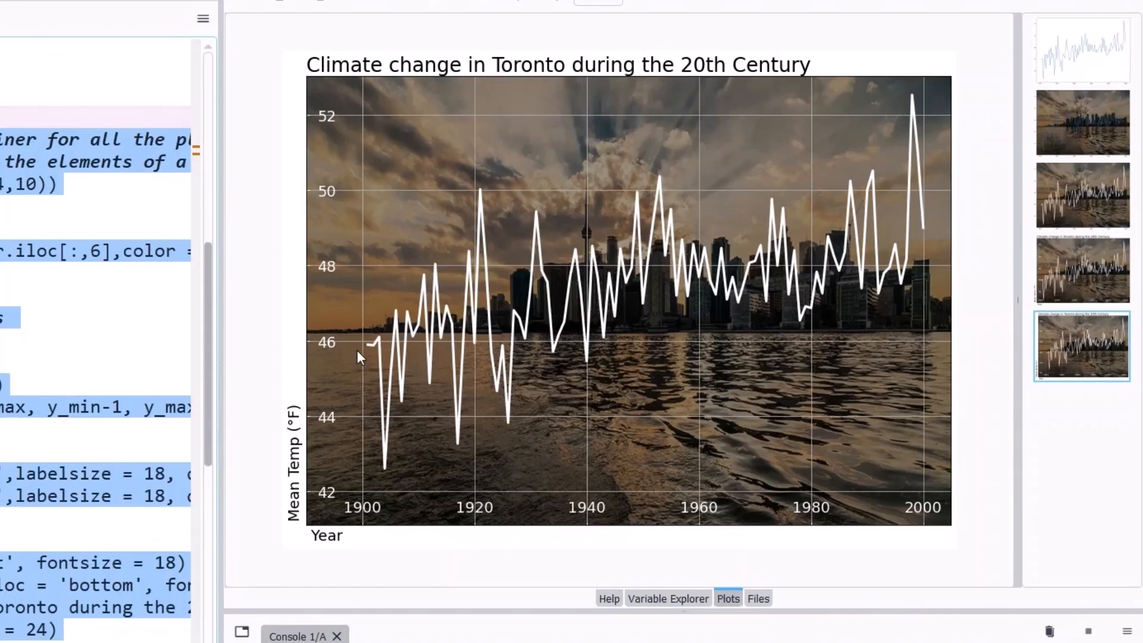
pyautogui.moveTo(357, 365); pyautogui.dragTo(354, 204)
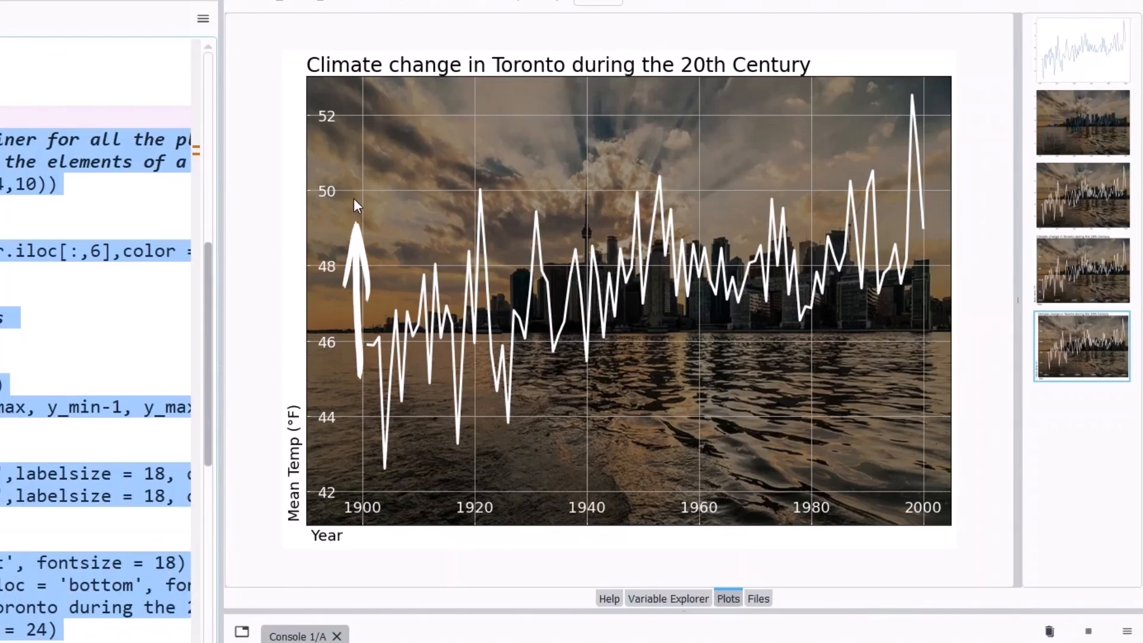
pyautogui.moveTo(365, 225)
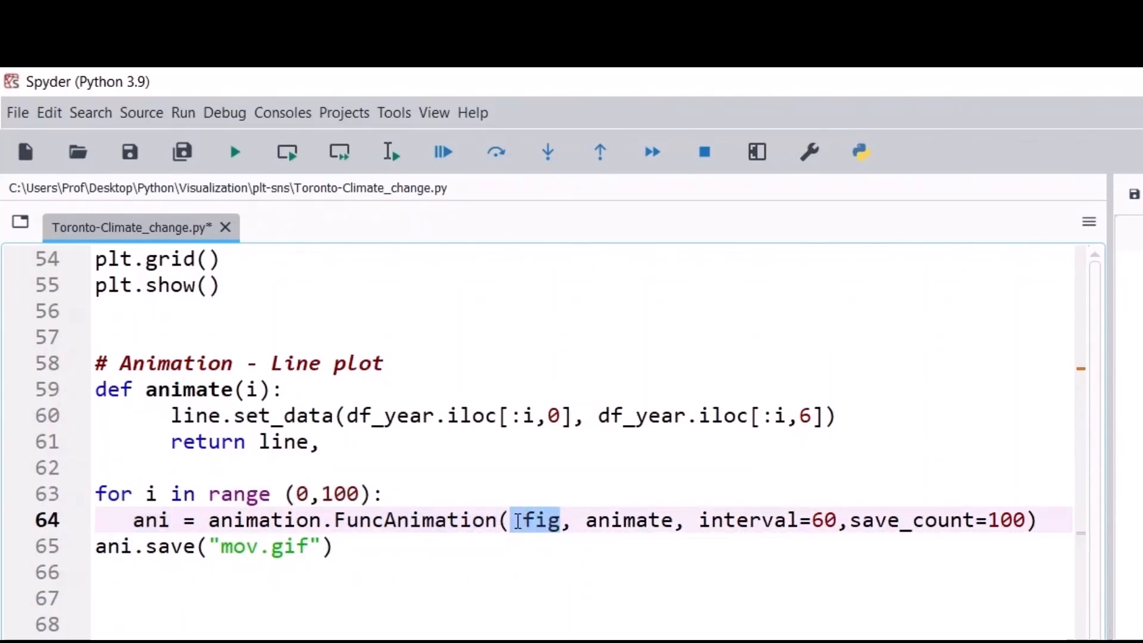
# Step: Review the FuncAnimation arguments: fig, the 60 ms interval and save_count=100
pyautogui.moveTo(540, 520); pyautogui.dragTo(667, 521)
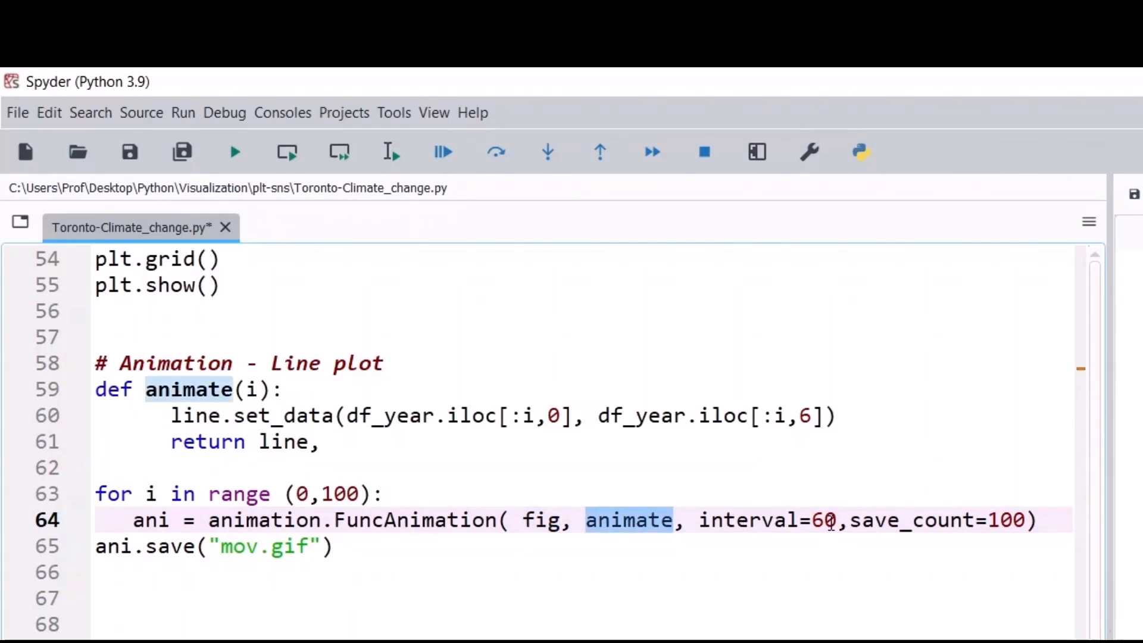
pyautogui.doubleClick(824, 520)
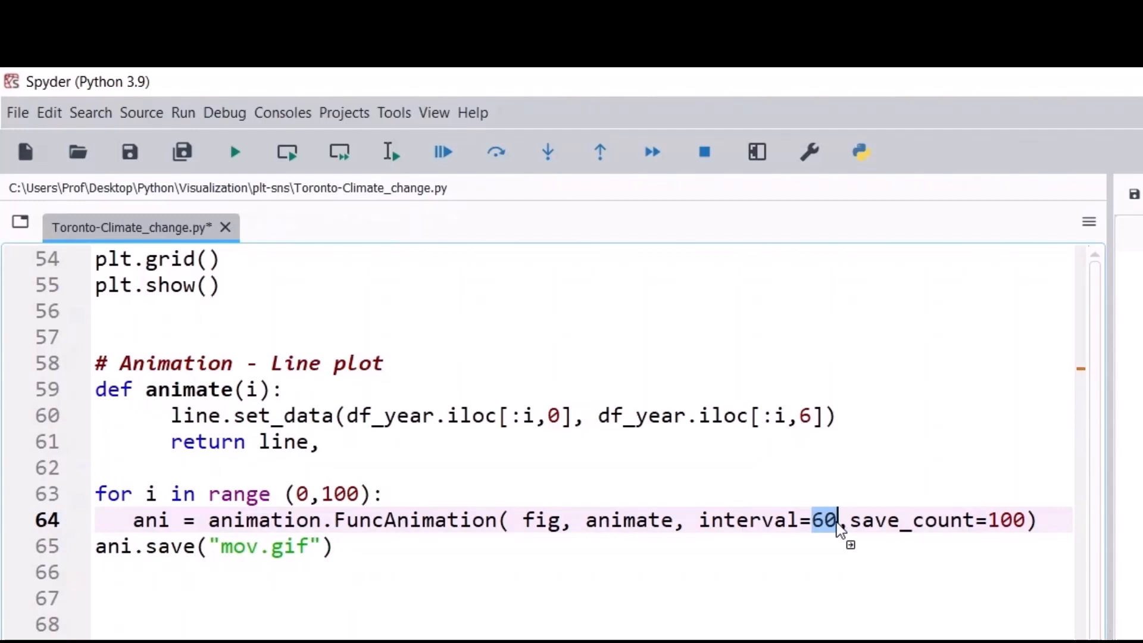
pyautogui.doubleClick(1008, 521)
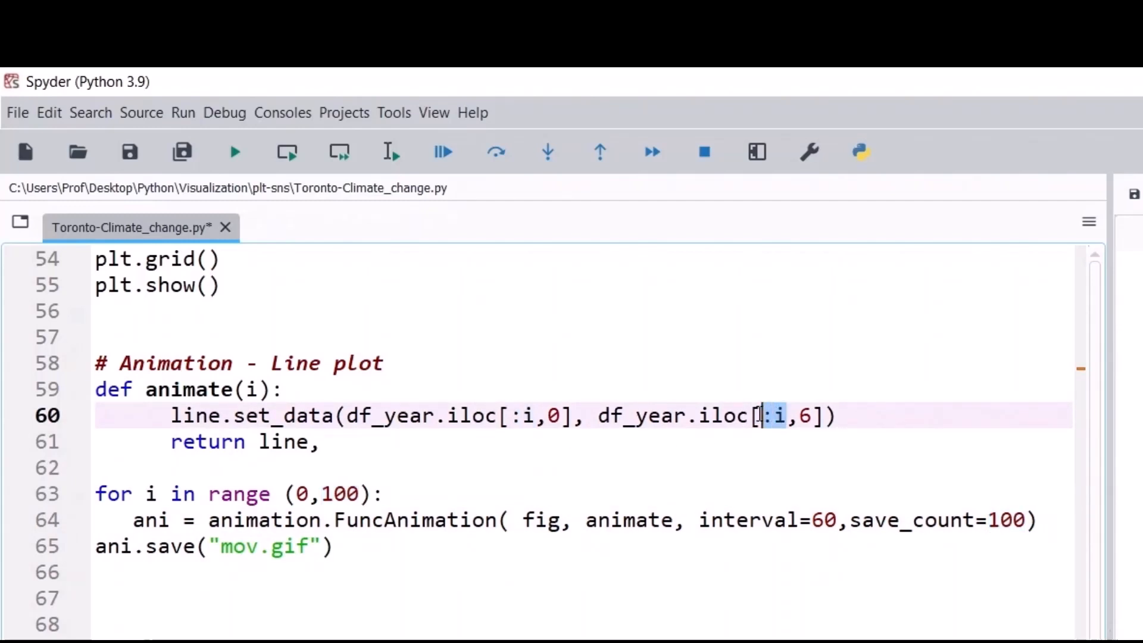
pyautogui.click(287, 442)
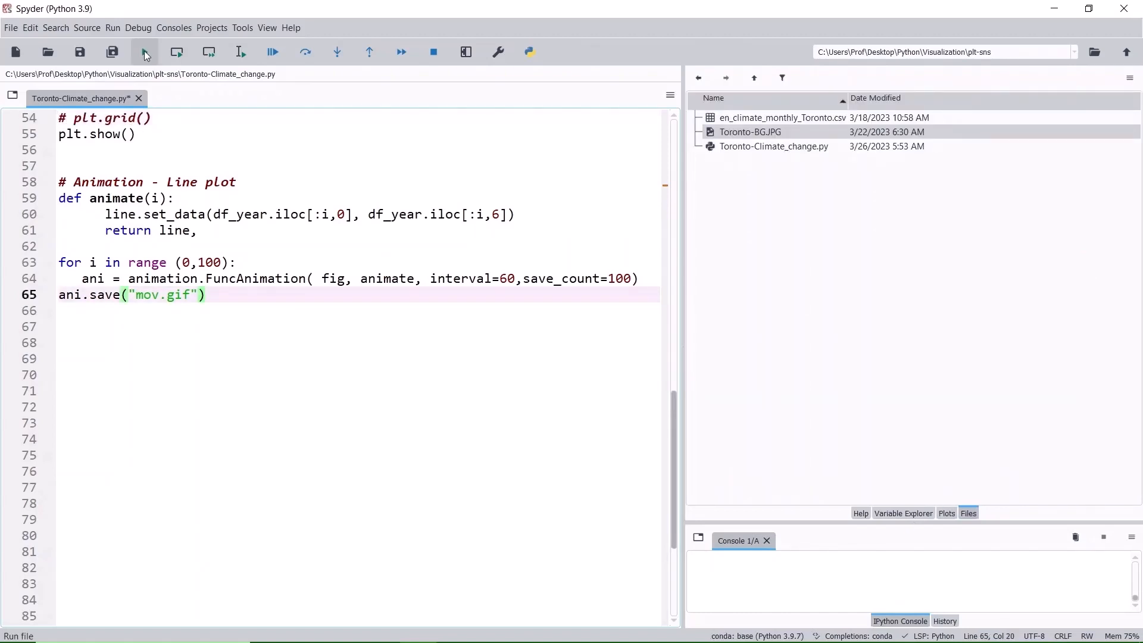
# Step: Run the full script so the animation is saved as mov.gif
pyautogui.click(144, 51)
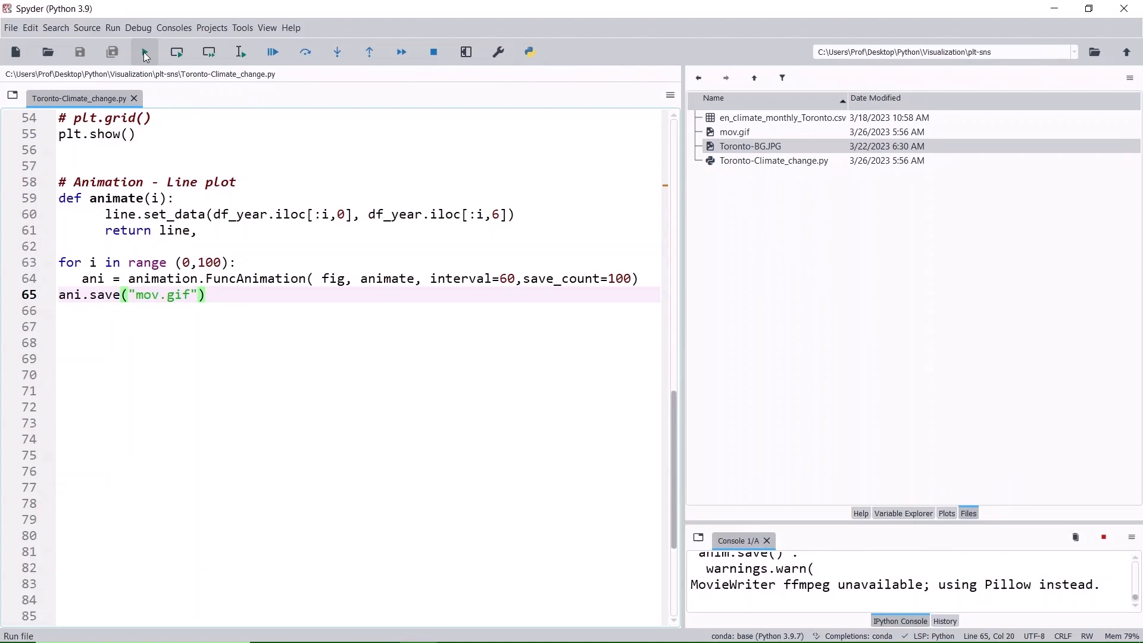
pyautogui.click(144, 52)
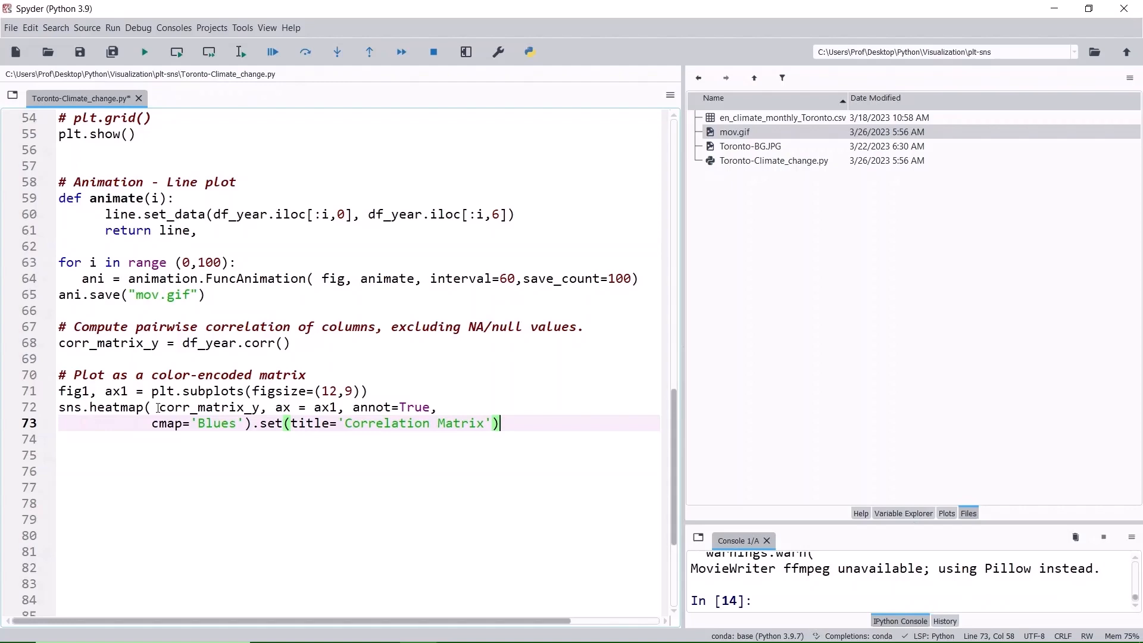
# Step: Review the annot=True heatmap setting and run the correlation-matrix code
pyautogui.doubleClick(207, 407)
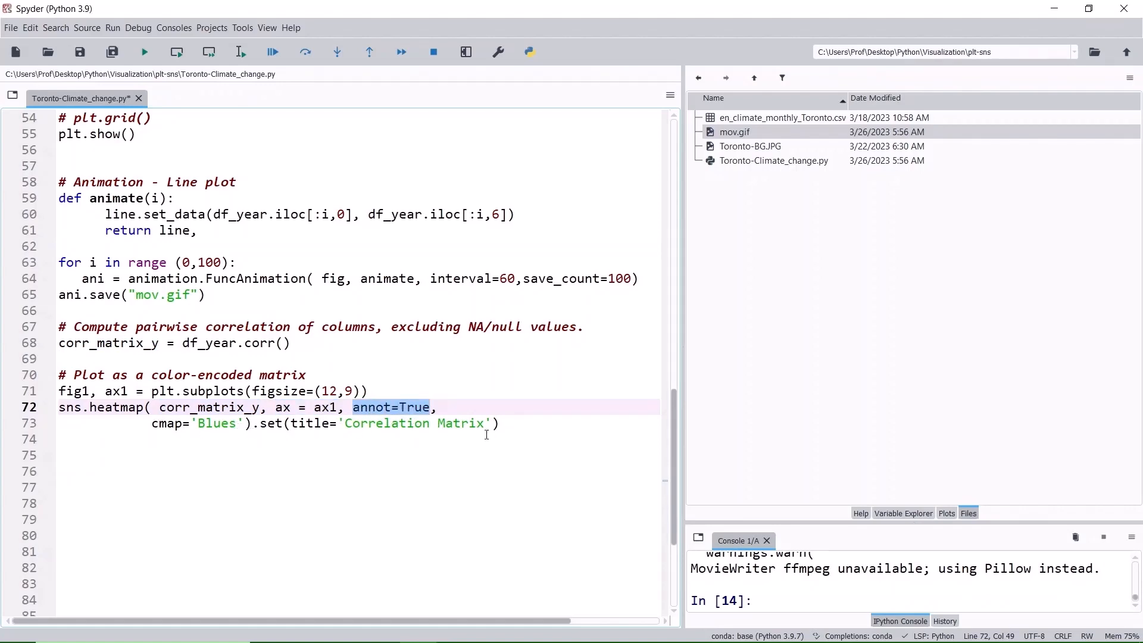
pyautogui.click(240, 51)
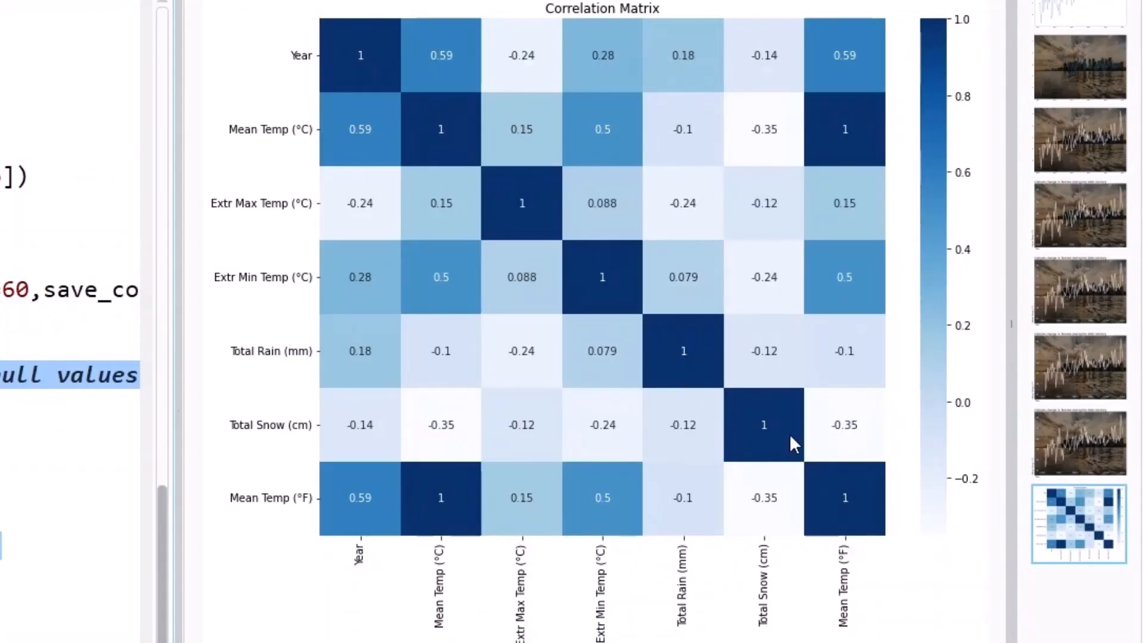
pyautogui.moveTo(871, 497)
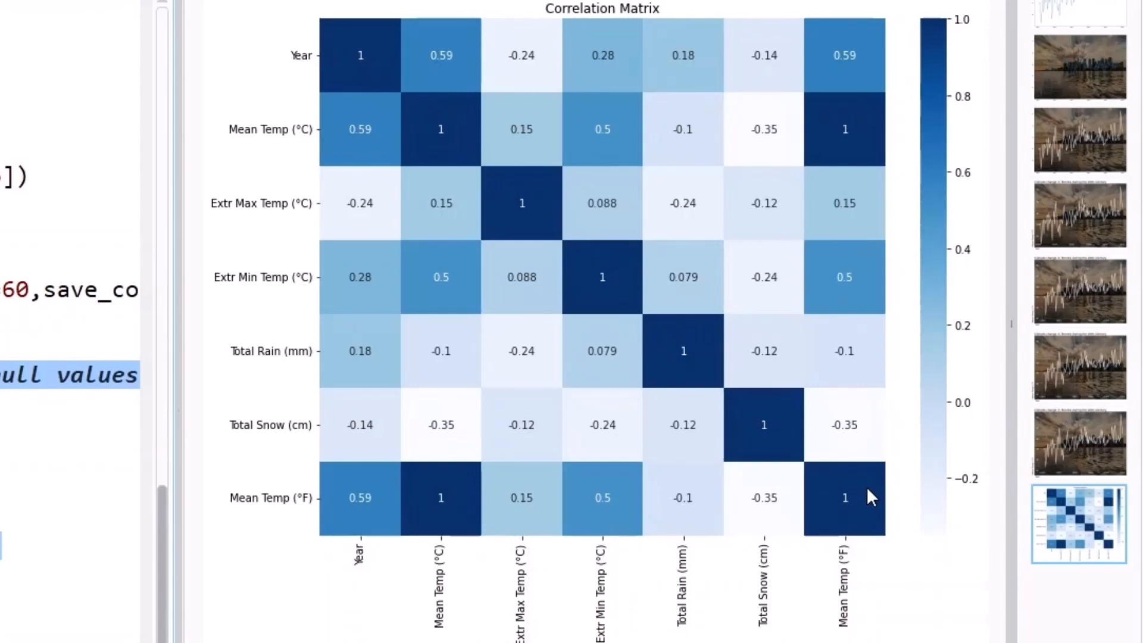
pyautogui.moveTo(430, 518)
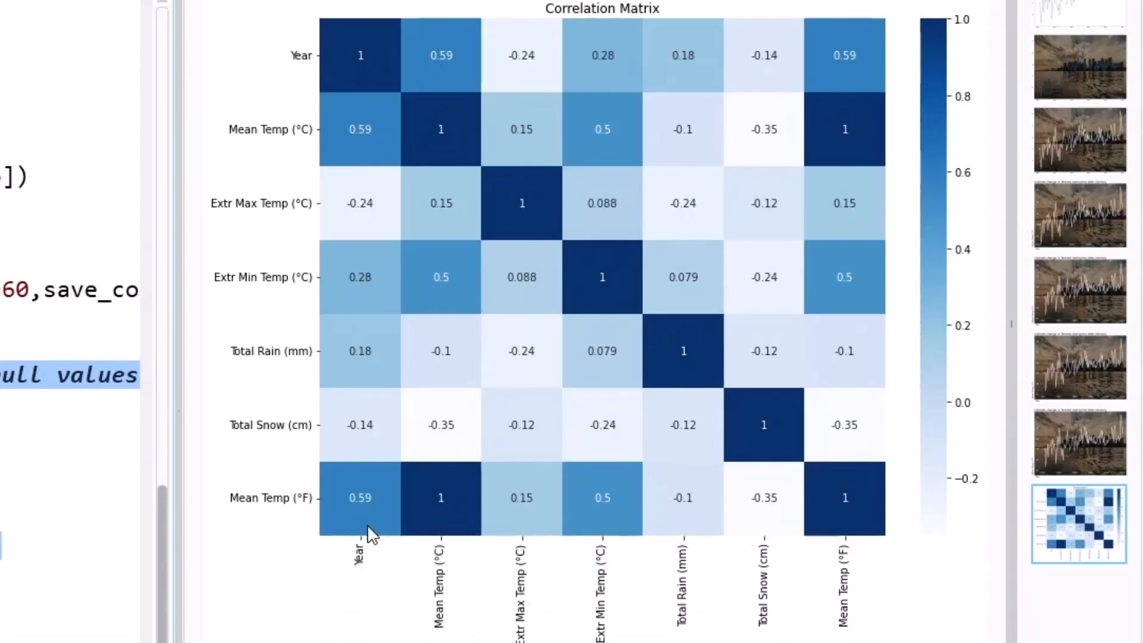
pyautogui.moveTo(292, 522)
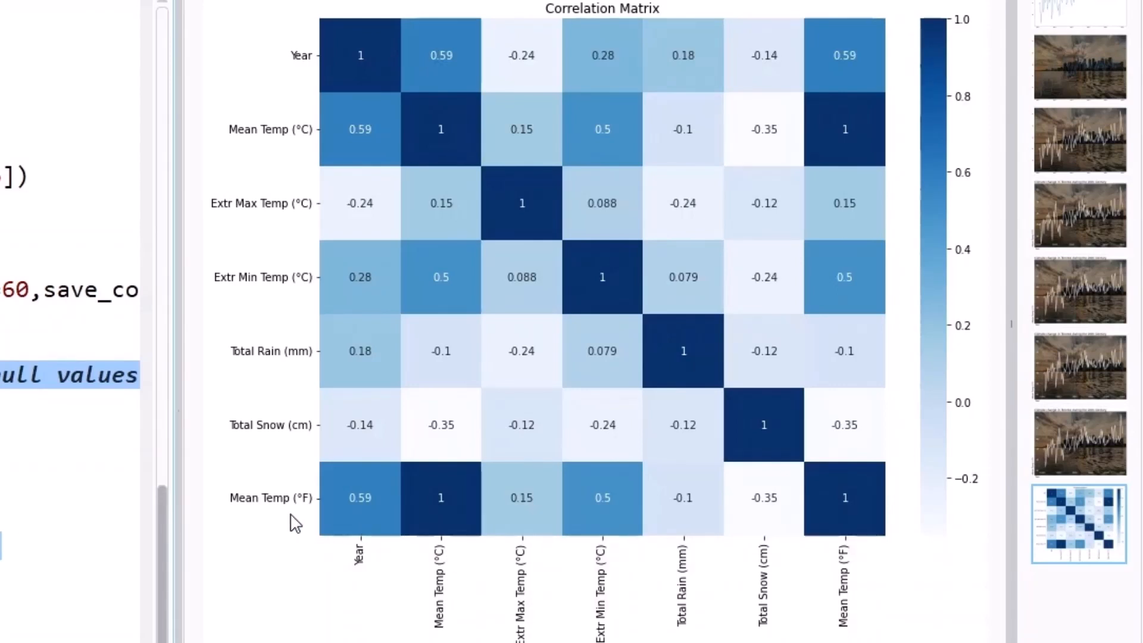
pyautogui.moveTo(378, 515)
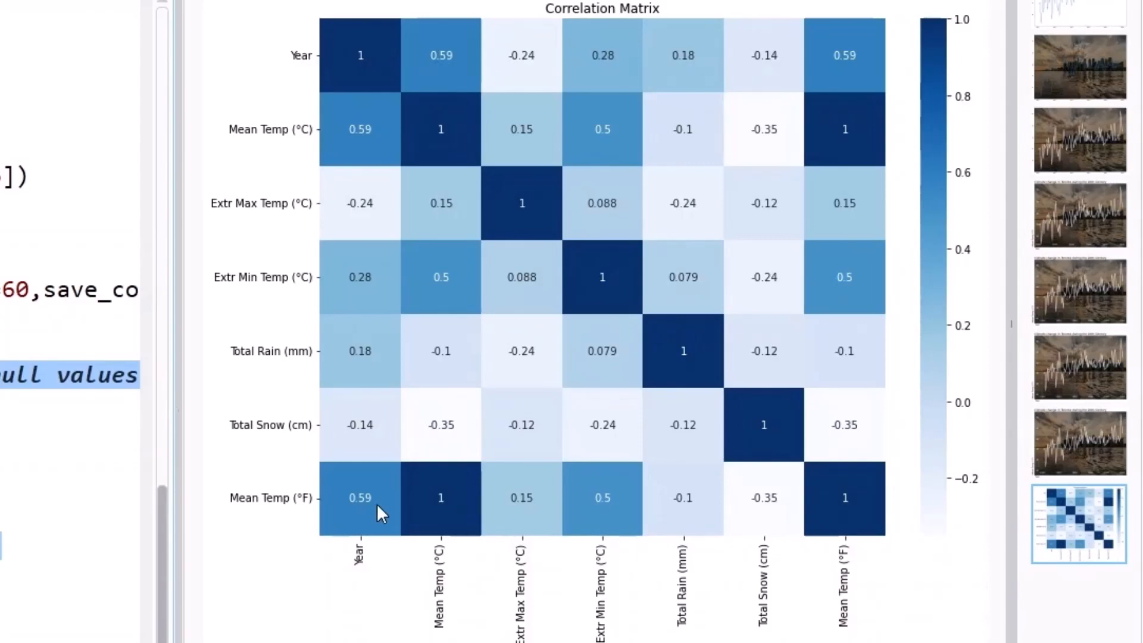
pyautogui.moveTo(377, 287)
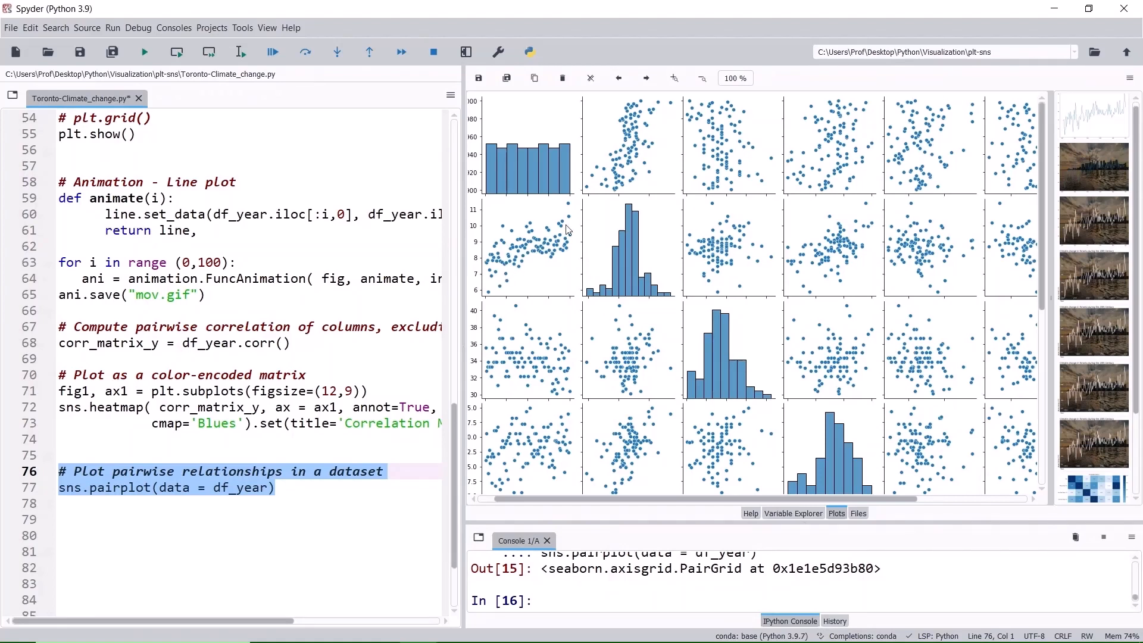
pyautogui.moveTo(553, 257)
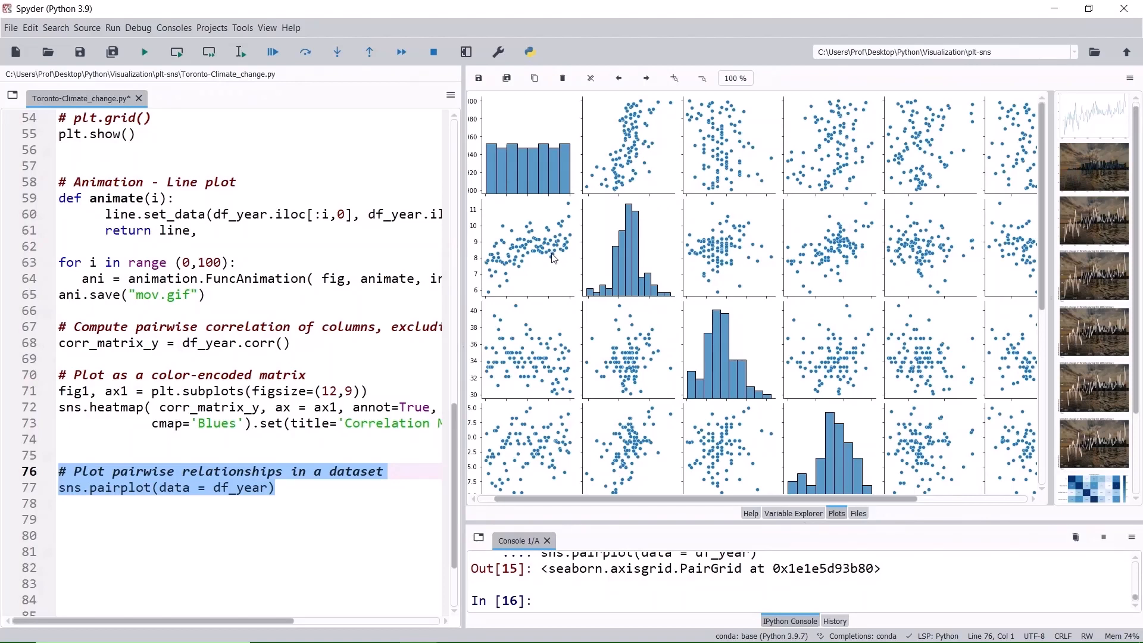
pyautogui.moveTo(550, 257)
pyautogui.write("plt.suptitle('Snowfall trends in Toronto', fontsize=28, fontweight='bold")
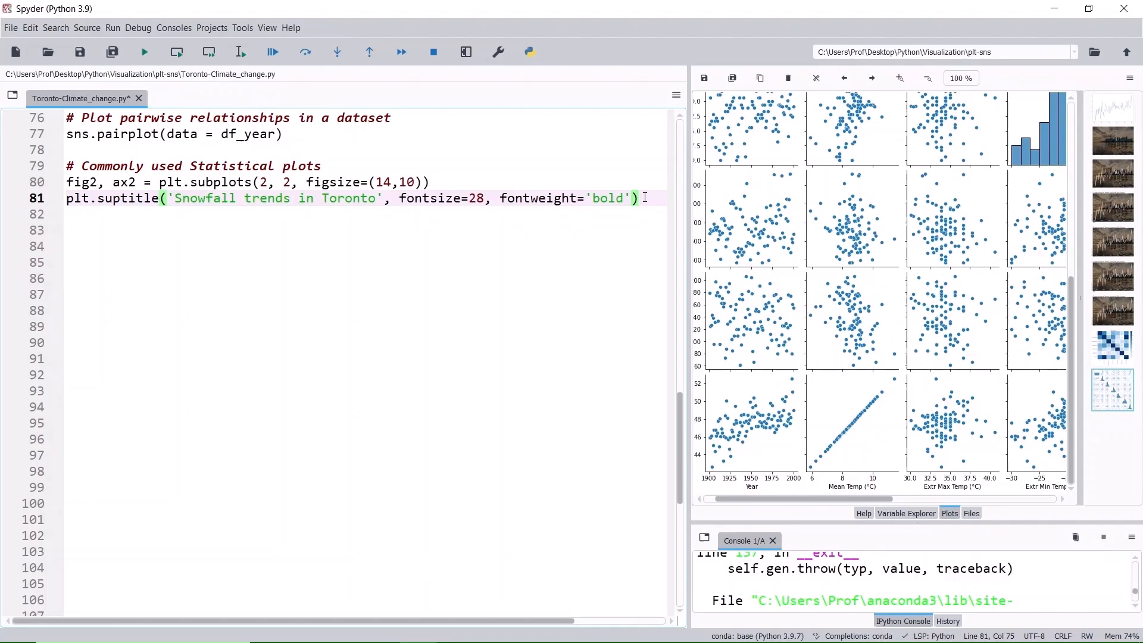
# Step: Add the >2 cm snowfall filter comment and run the 2×2 'Snowfall trends in Toronto' figure code
pyautogui.write('# Filter rows with more than 2cm monthly snowfall')
pyautogui.click(366, 246)
pyautogui.write("df_snow = df_month[(df_month['Total Snow (cm)'] > 2)]")
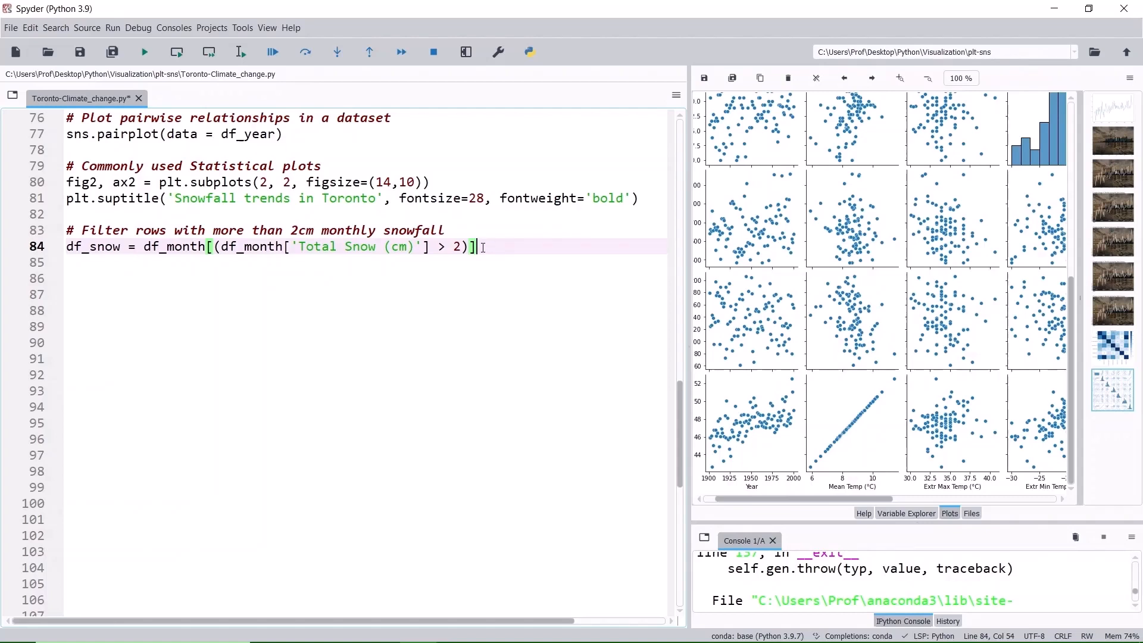
pyautogui.moveTo(477, 247); pyautogui.dragTo(67, 165)
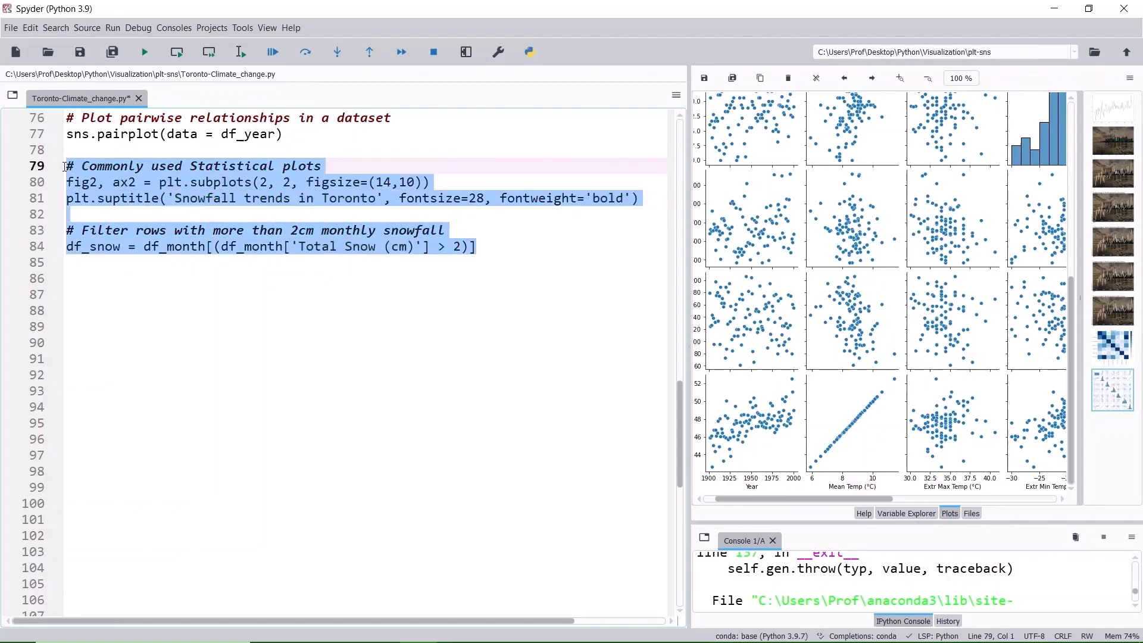
pyautogui.moveTo(239, 52)
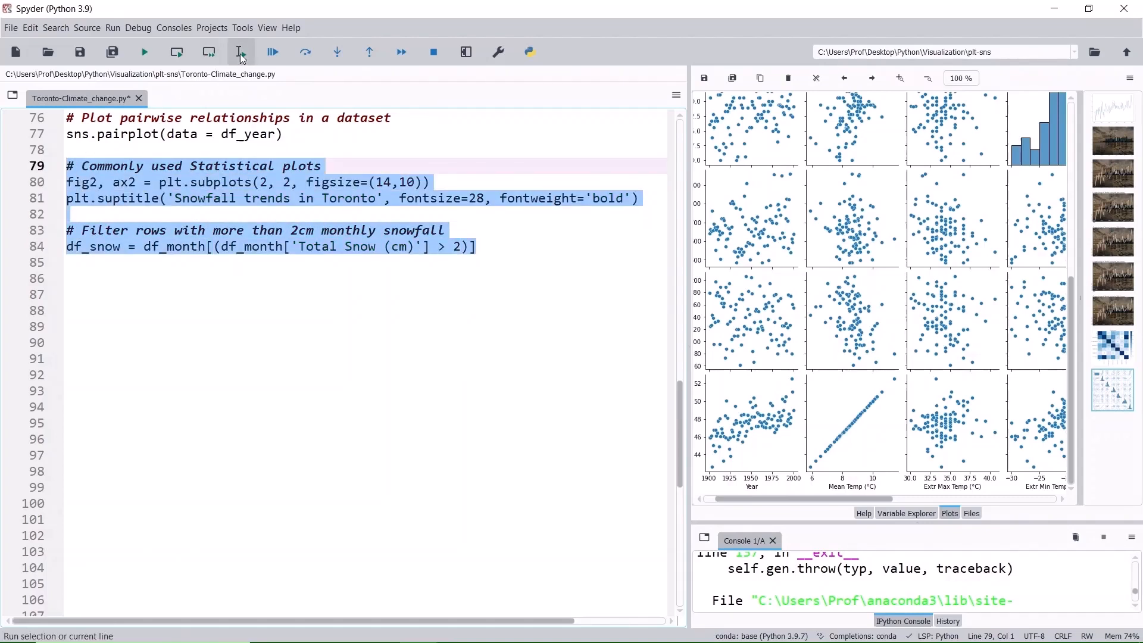
pyautogui.click(241, 51)
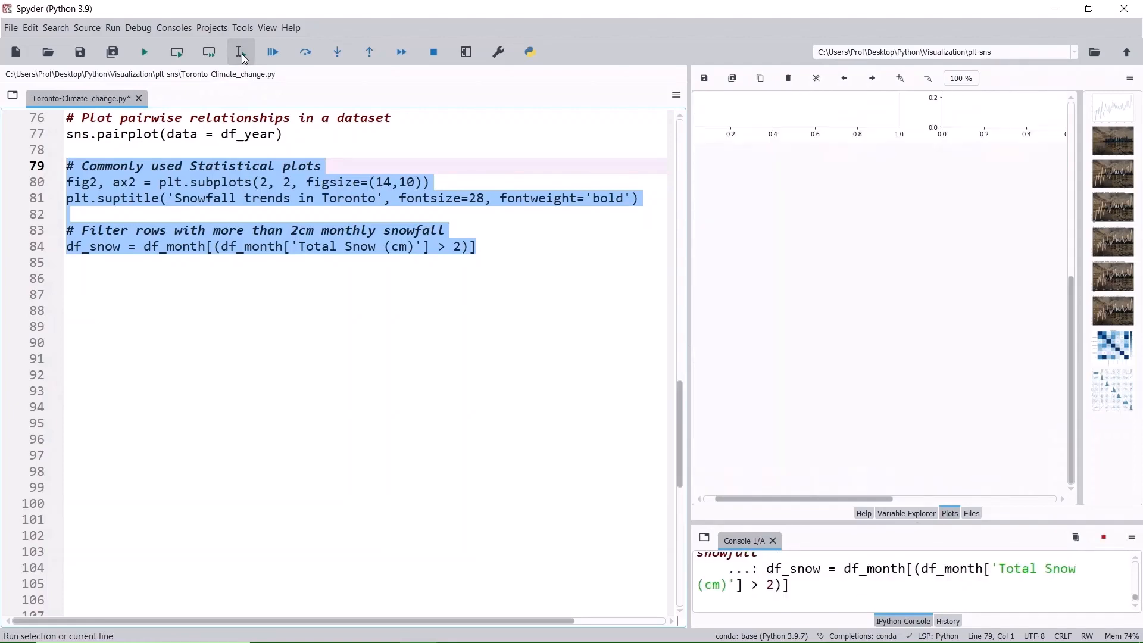
pyautogui.click(239, 51)
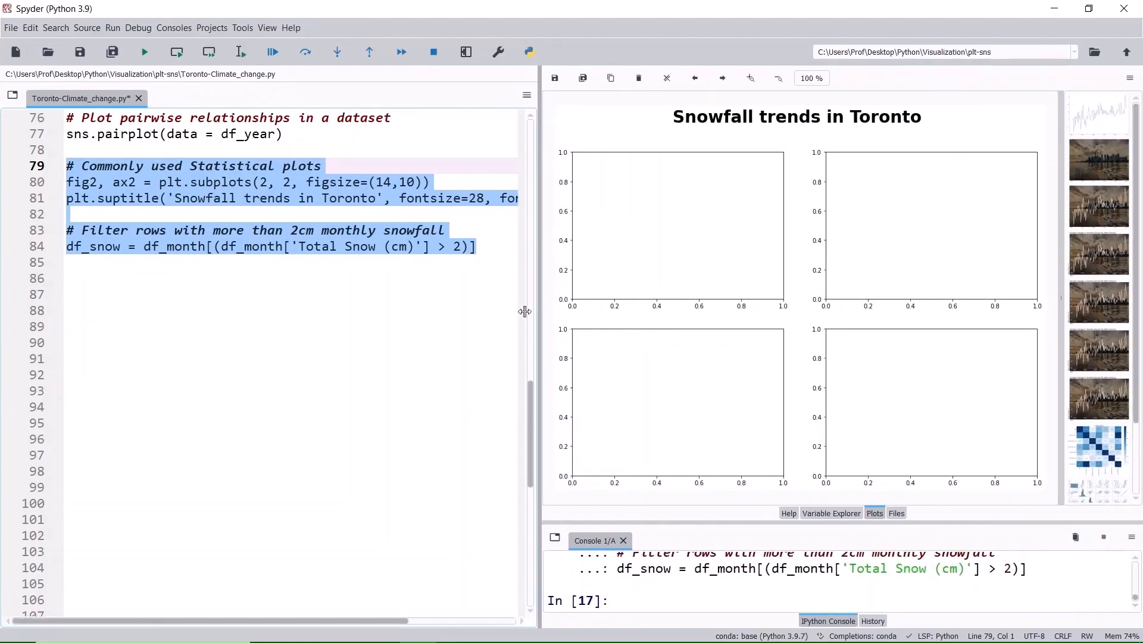
pyautogui.click(832, 512)
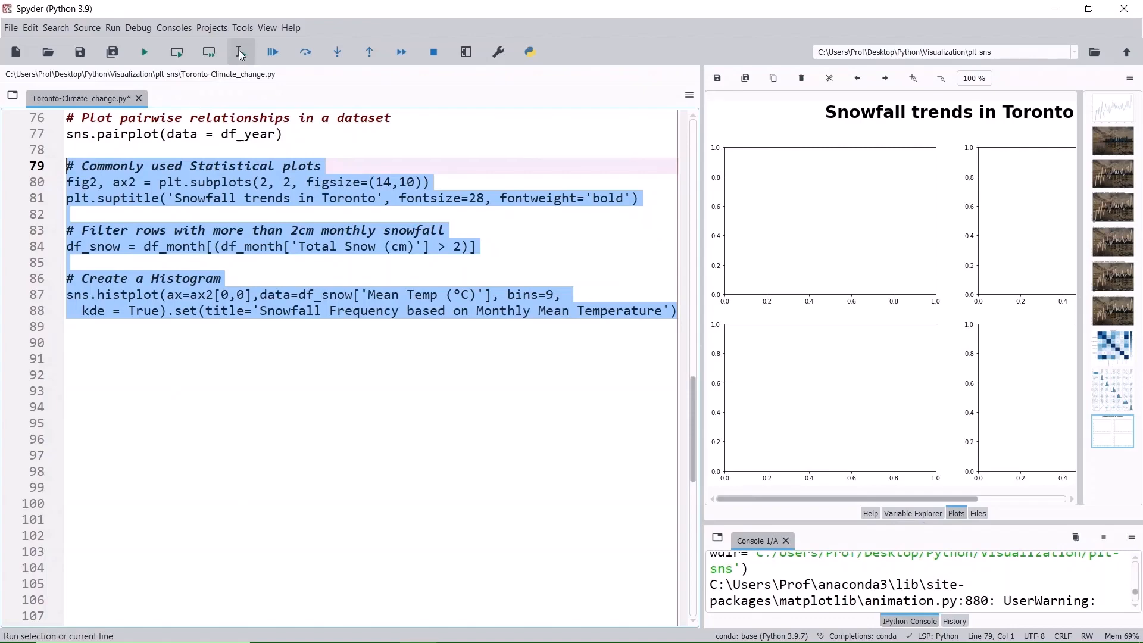
# Step: Run the histplot block to draw the bins=9 KDE histogram of snowy-month mean temperature in ax2[0,0]
pyautogui.click(207, 51)
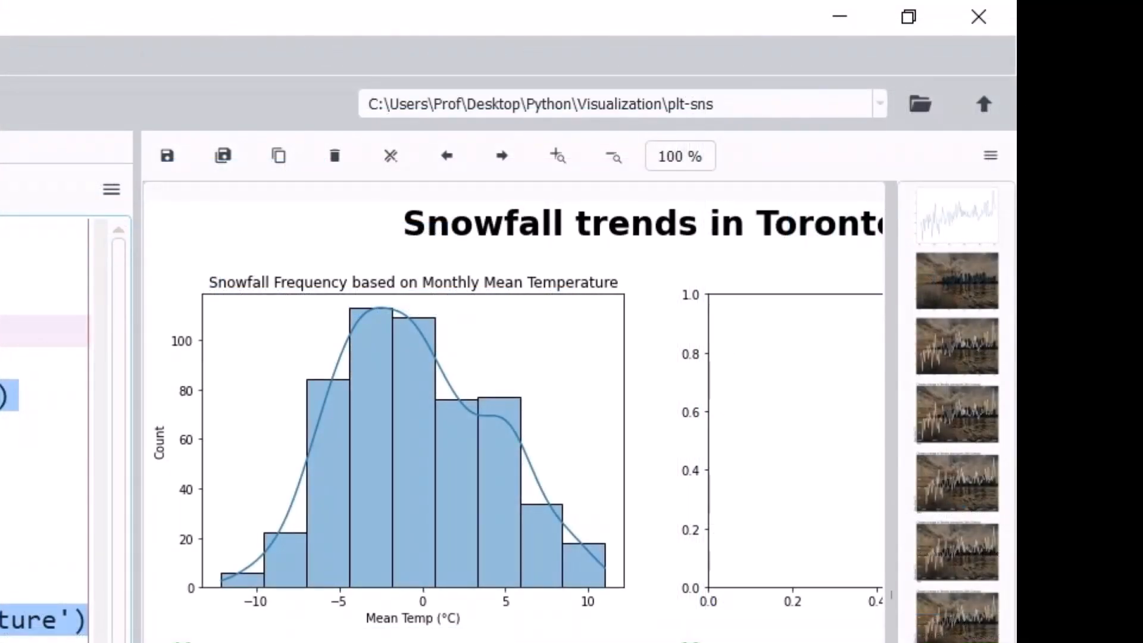
pyautogui.moveTo(373, 552)
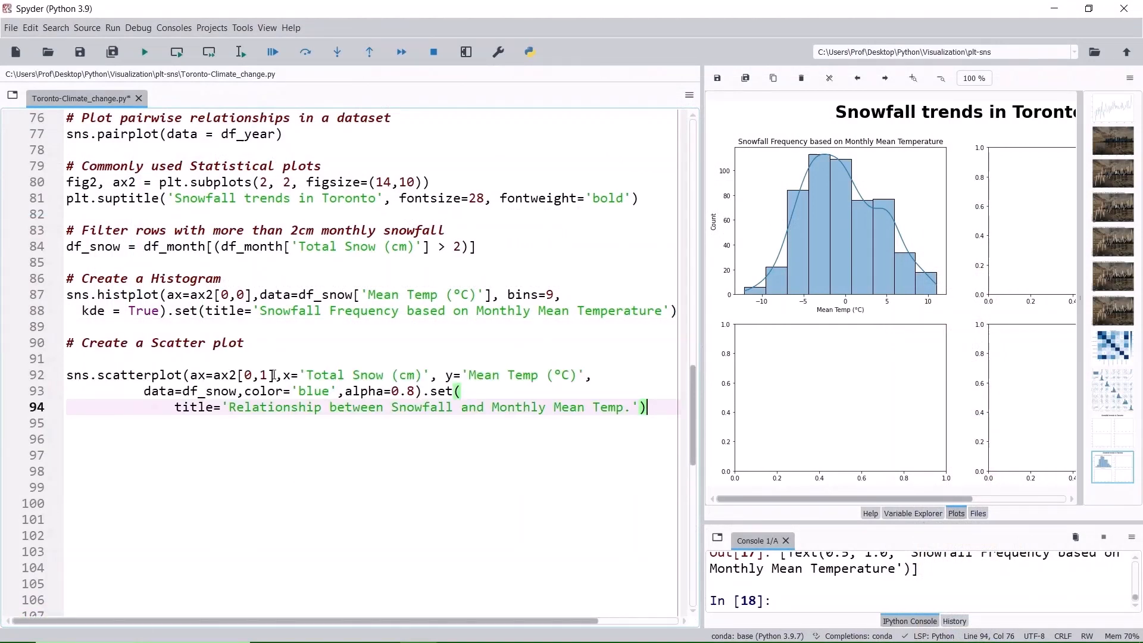
# Step: Position the cursor in the editor to add the ax2[0,1] scatterplot of total snow vs mean temperature
pyautogui.doubleClick(244, 376)
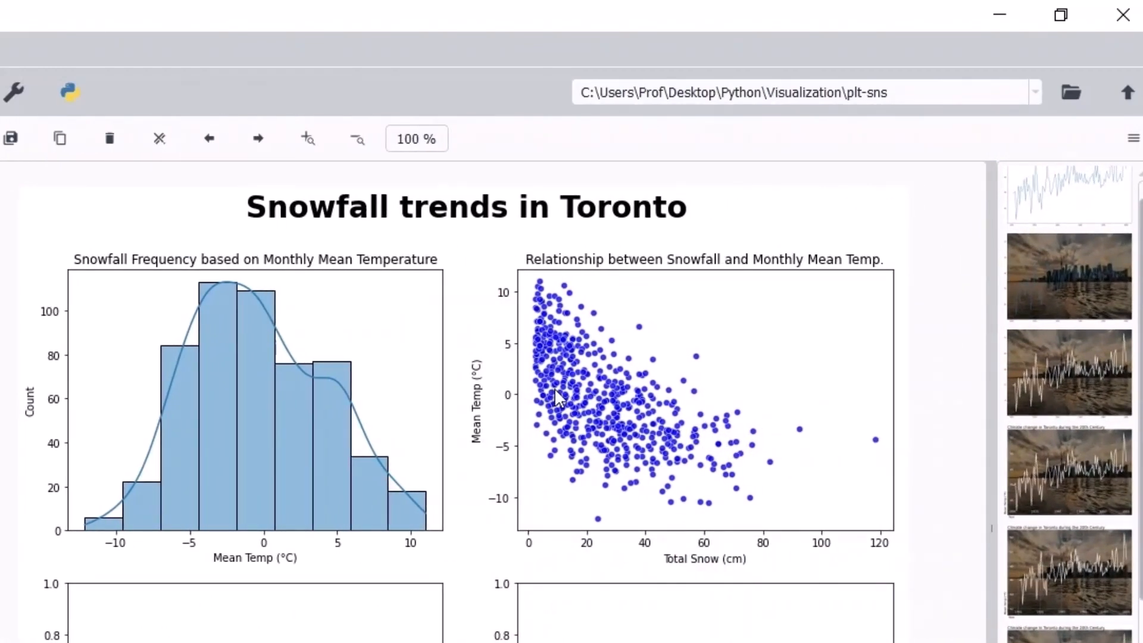
pyautogui.moveTo(736, 402)
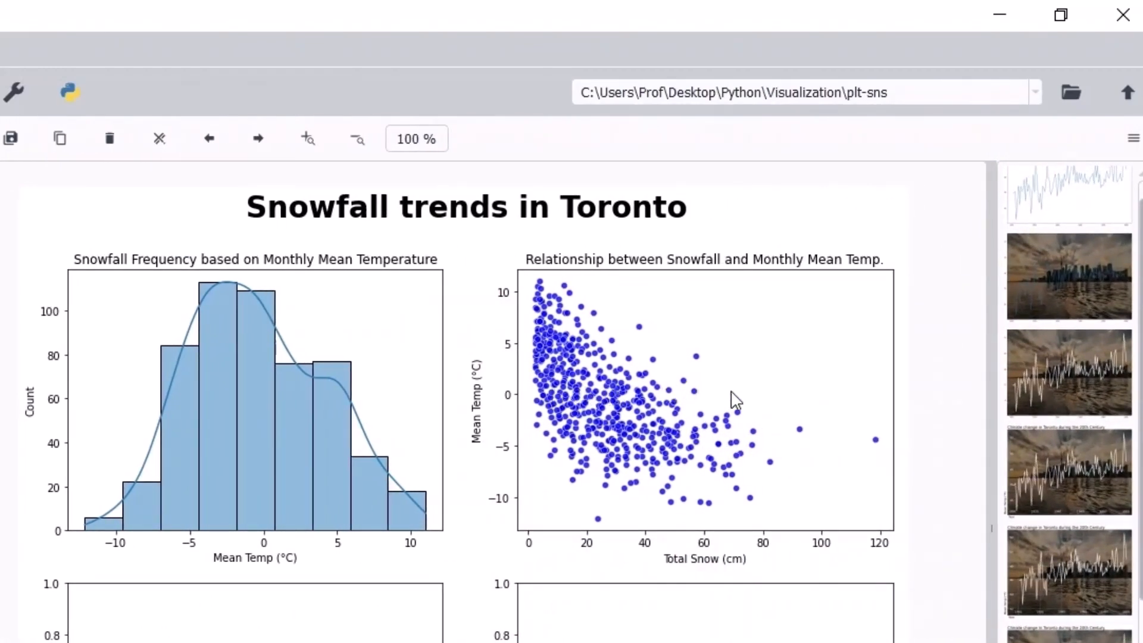
pyautogui.moveTo(550, 456)
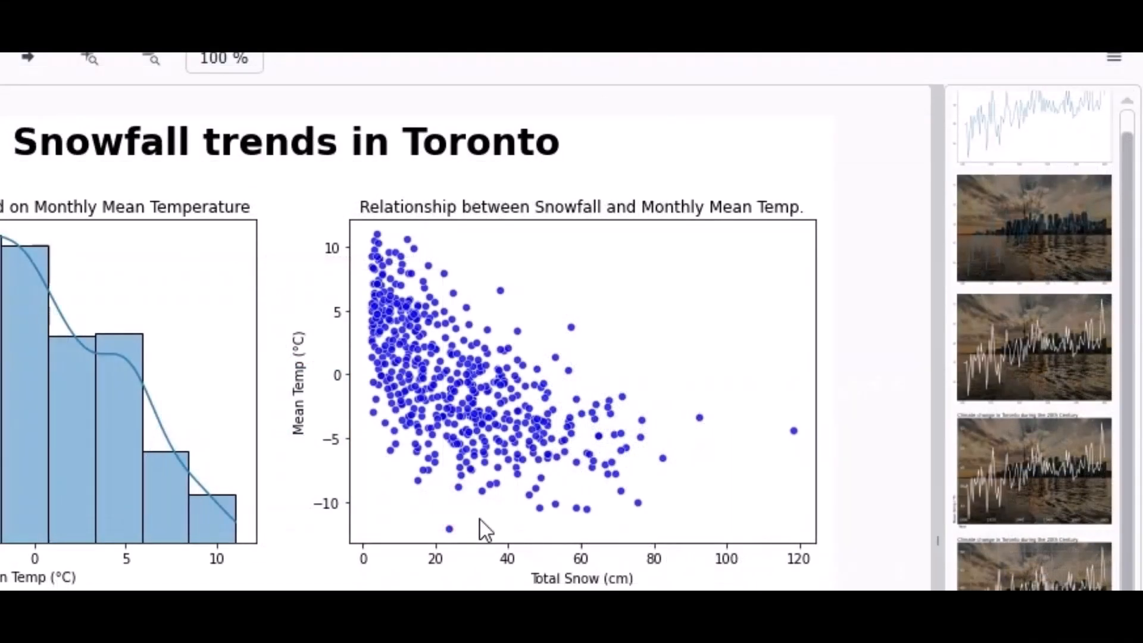
pyautogui.moveTo(463, 540)
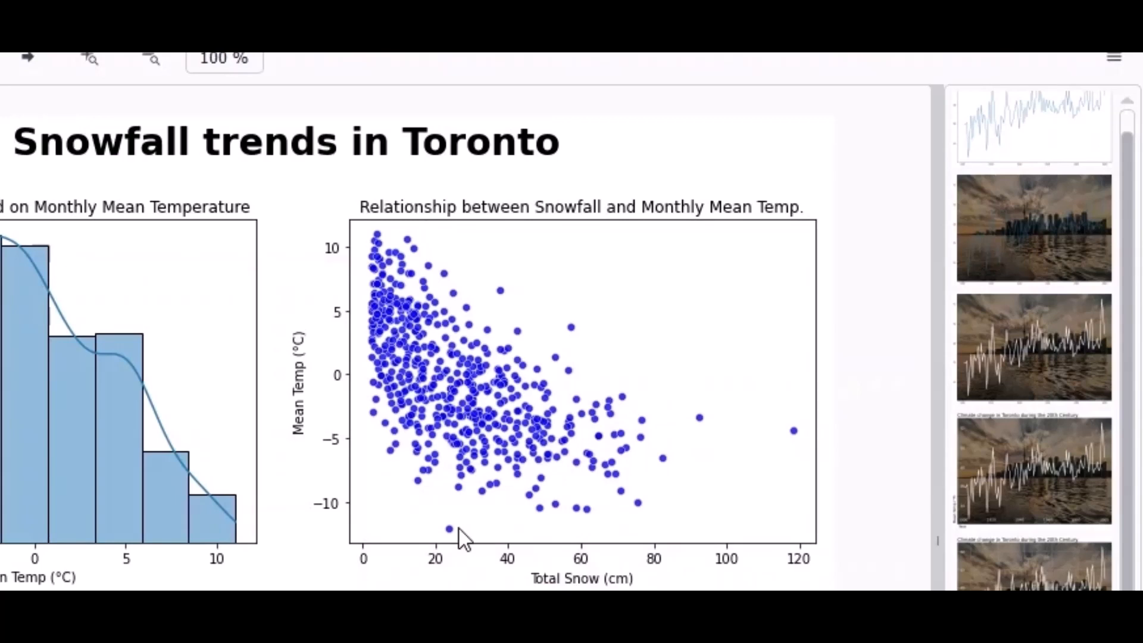
pyautogui.moveTo(780, 464)
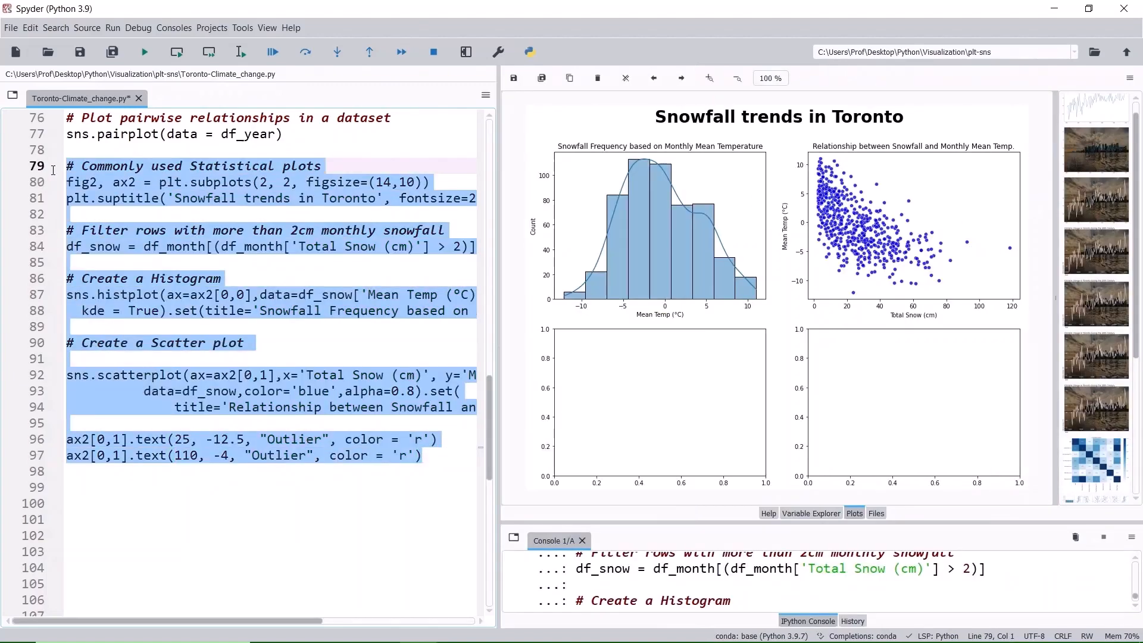
# Step: Run the outlier labels and the sns.barplot of mean monthly snowfall on ax2[1,0]
pyautogui.click(239, 51)
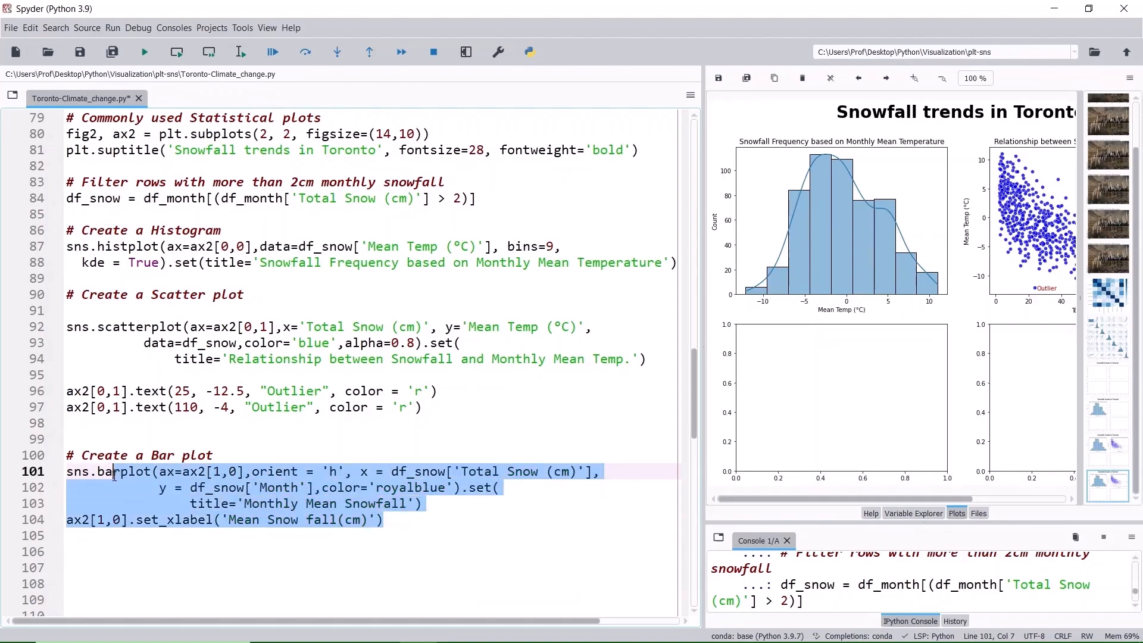
pyautogui.click(240, 51)
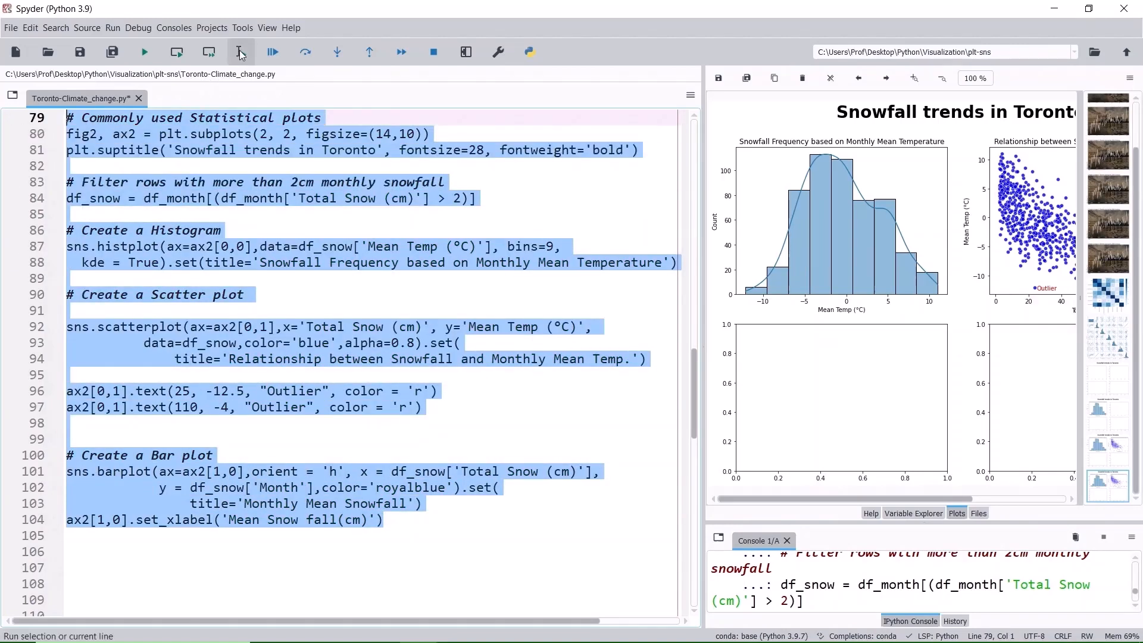
pyautogui.click(207, 51)
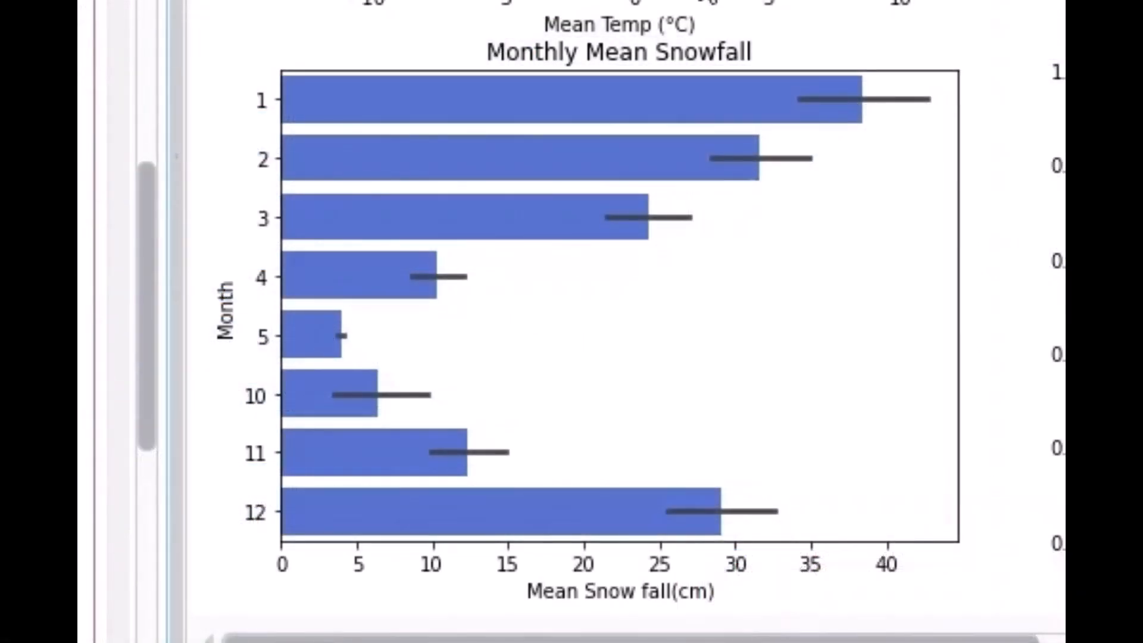
pyautogui.moveTo(790, 365)
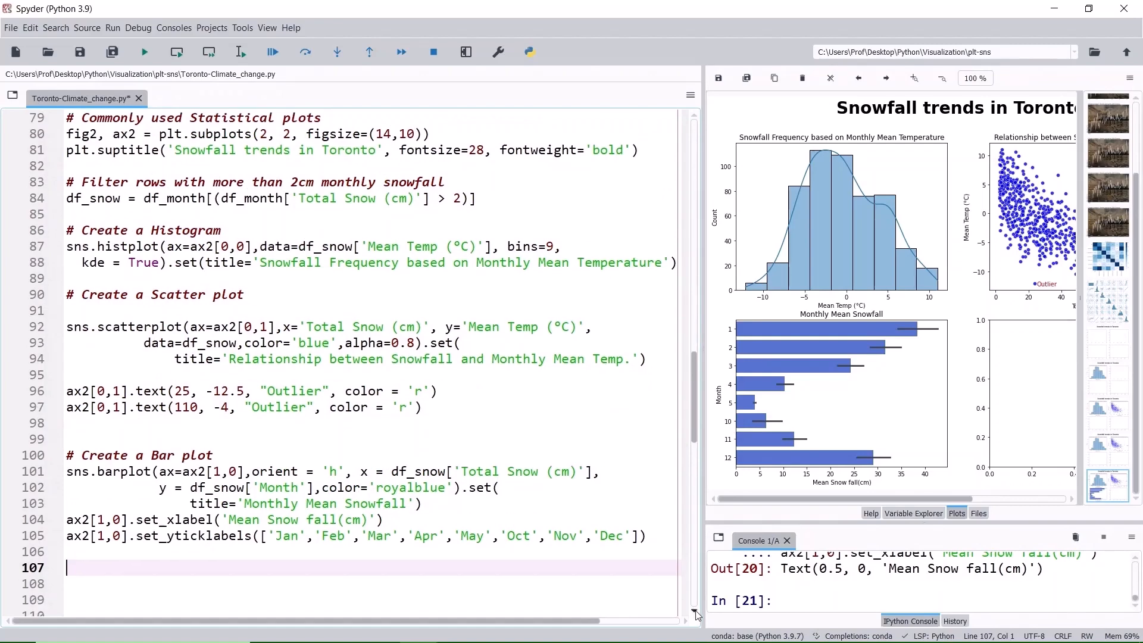
# Step: Rerun the selected snowfall code so the bar chart's y ticks read Jan to Dec
pyautogui.press('ctrl+a')
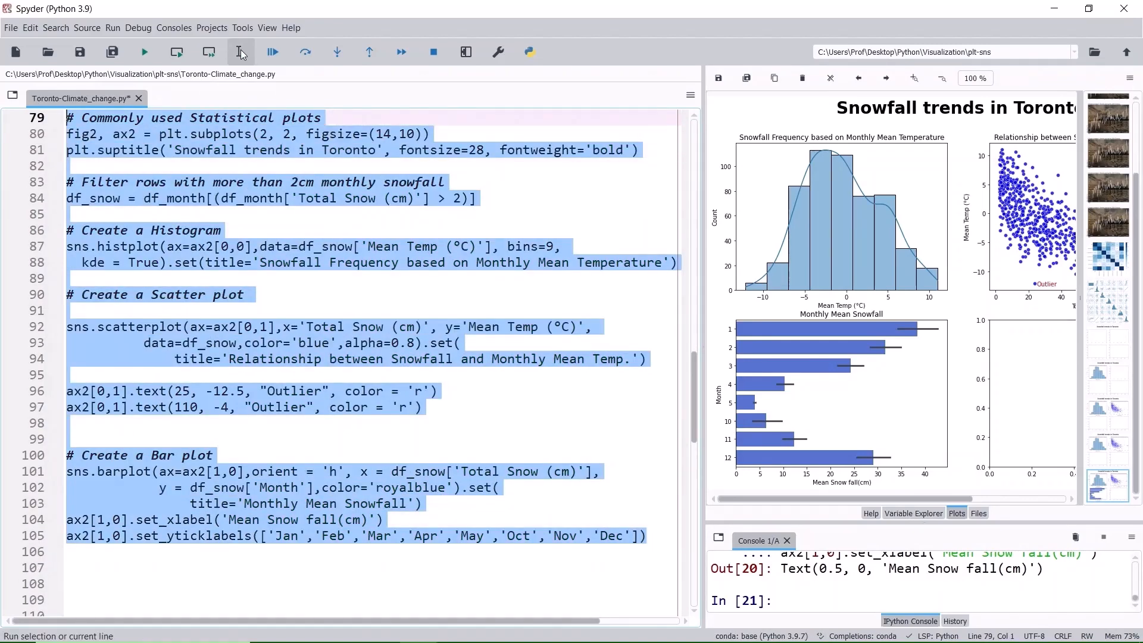
pyautogui.click(240, 51)
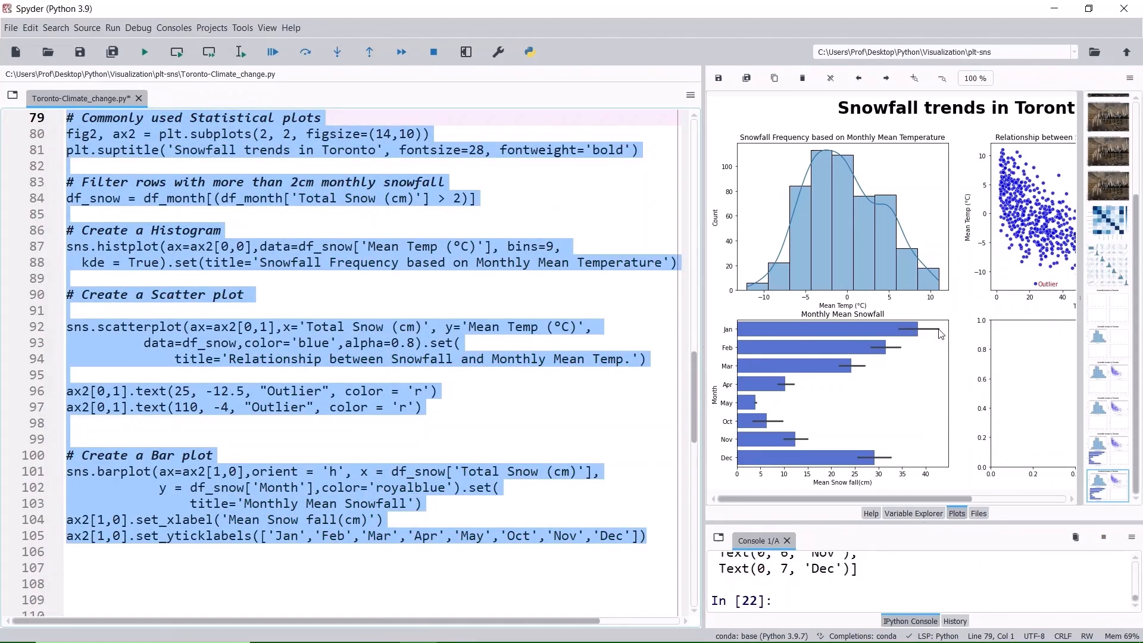